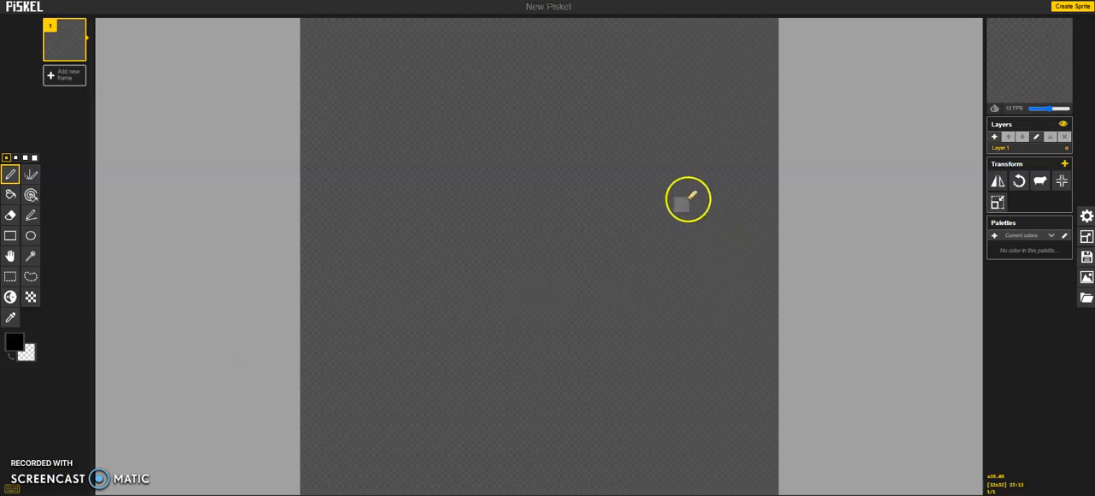
mouse_move(568, 132)
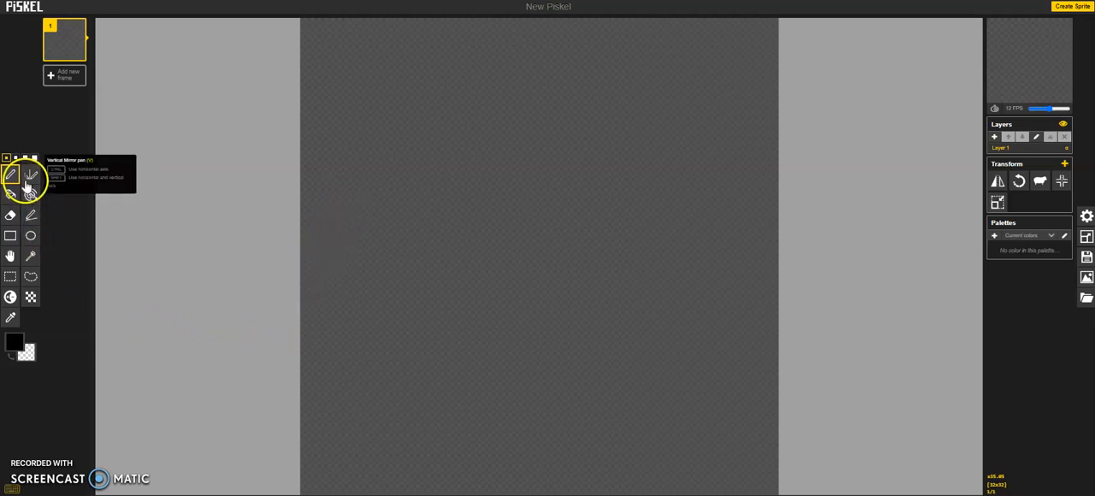
Select the vertical mirror pen and set the primary colour to orange (#f7740f).
left_click(11, 347)
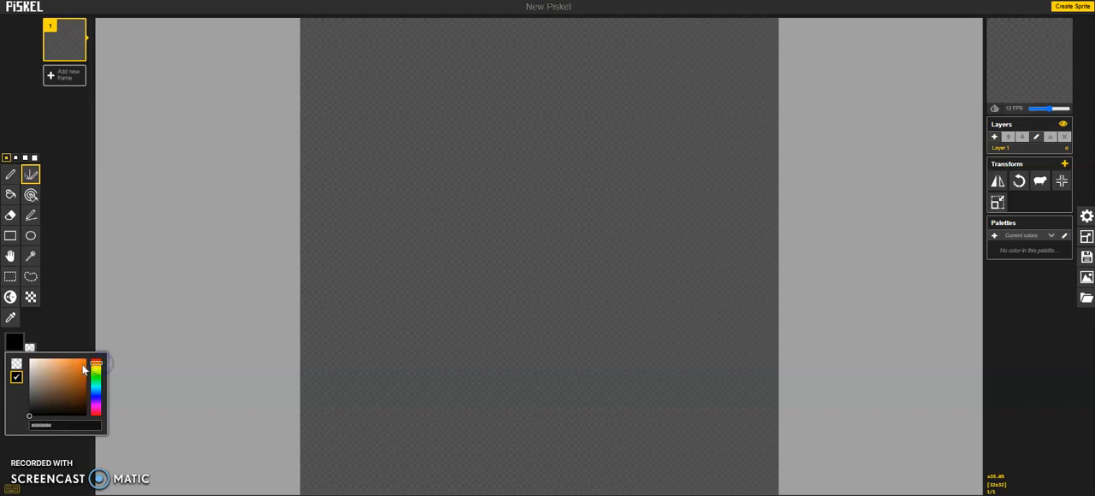
left_click(84, 365)
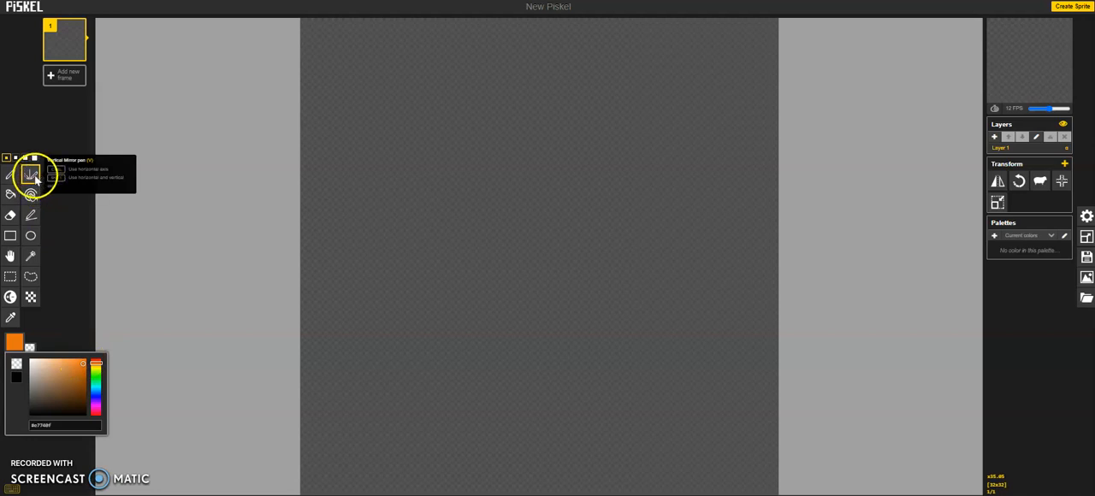
Draw the symmetric orange top beam and two posts, thickening the posts' upper parts.
left_click_drag(509, 100, 564, 100)
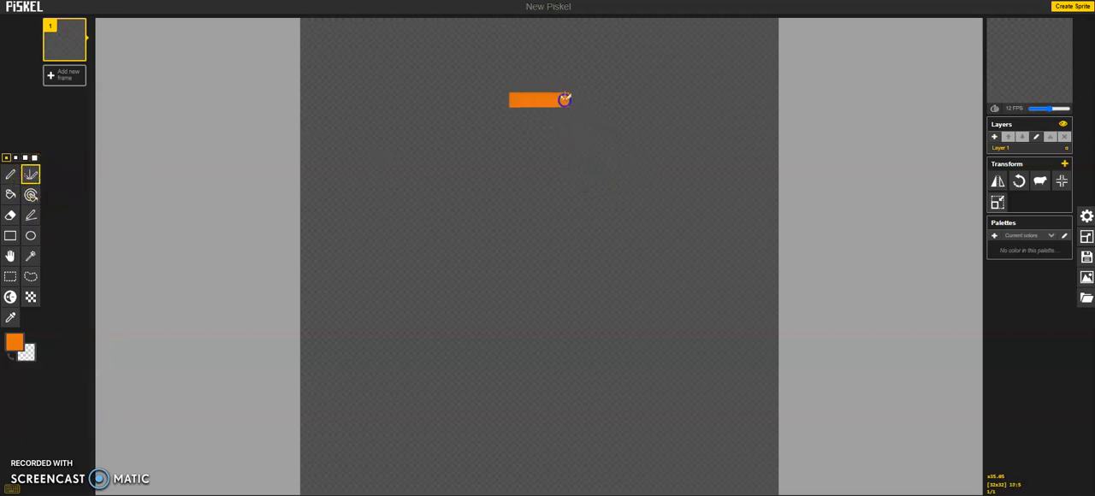
left_click_drag(565, 100, 666, 116)
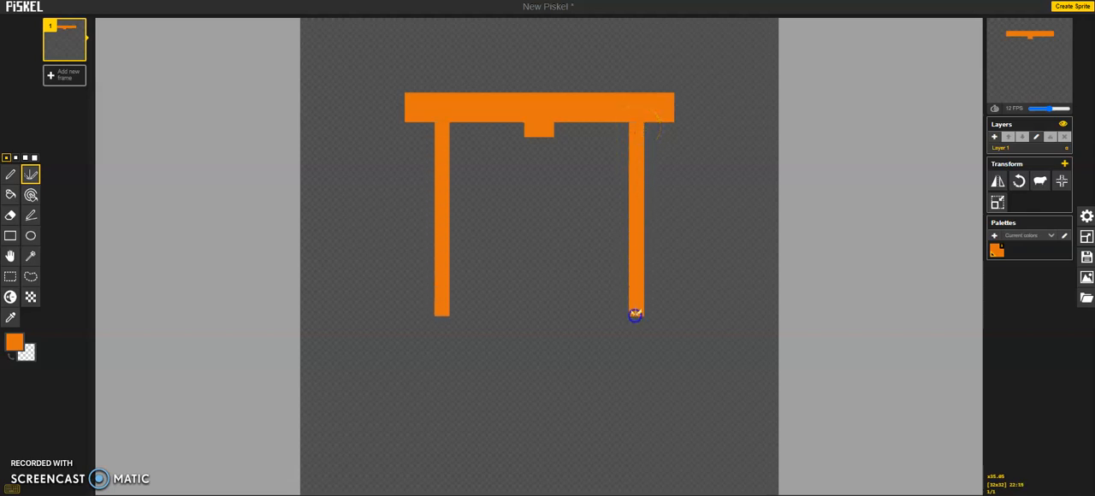
left_click_drag(633, 316, 633, 359)
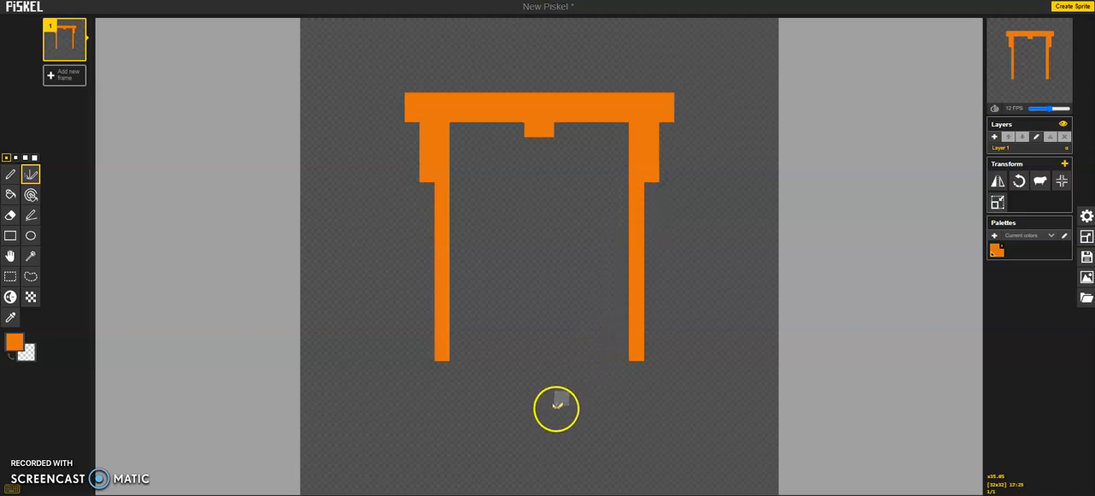
mouse_move(422, 359)
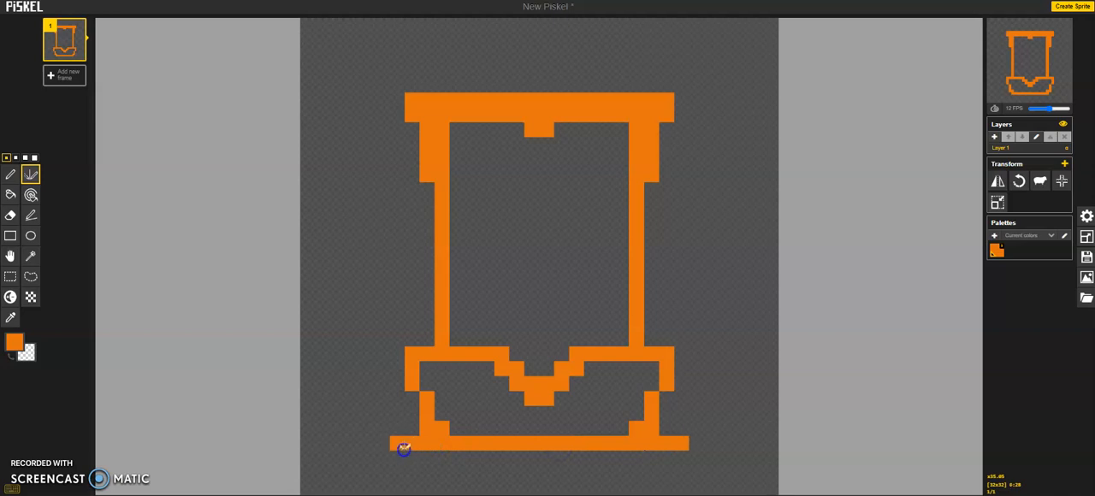
mouse_move(31, 276)
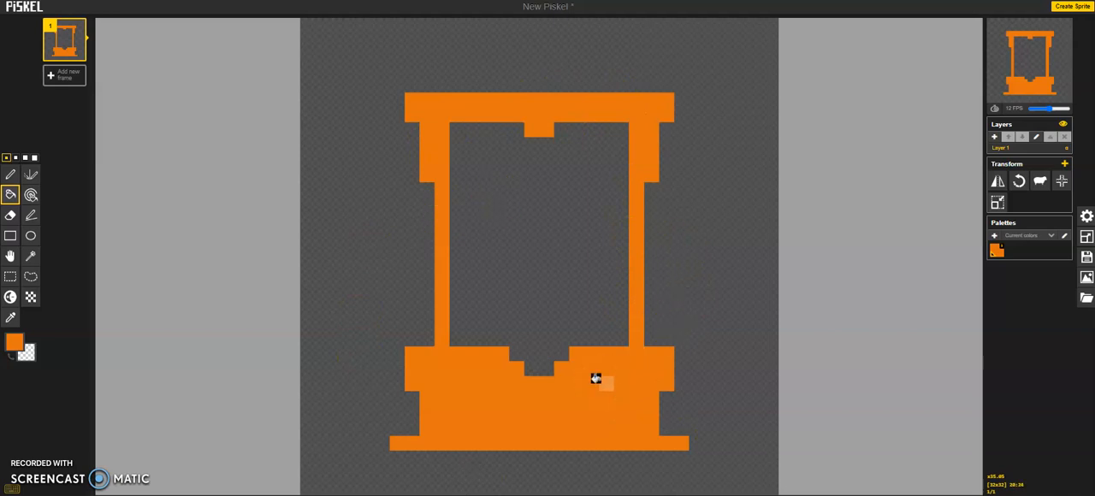
mouse_move(824, 393)
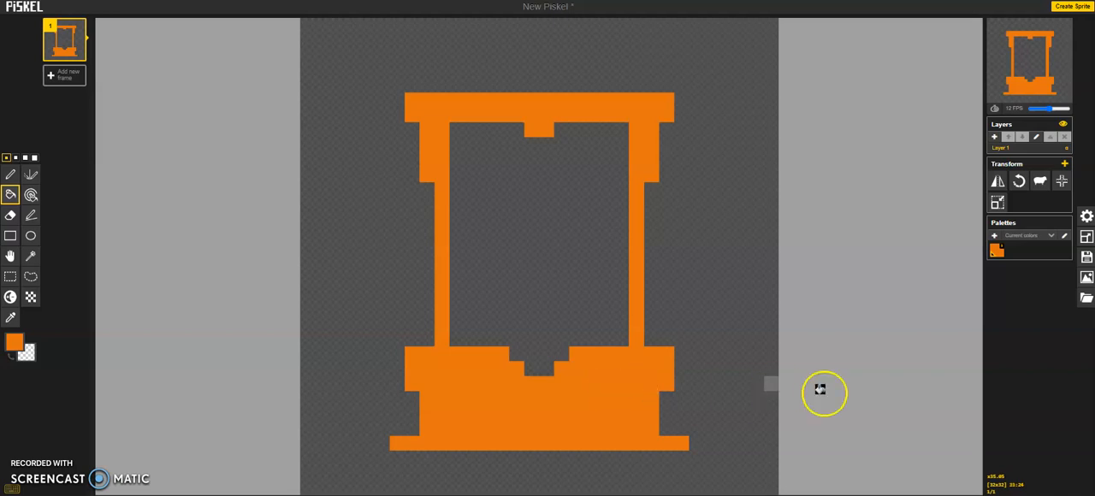
mouse_move(836, 274)
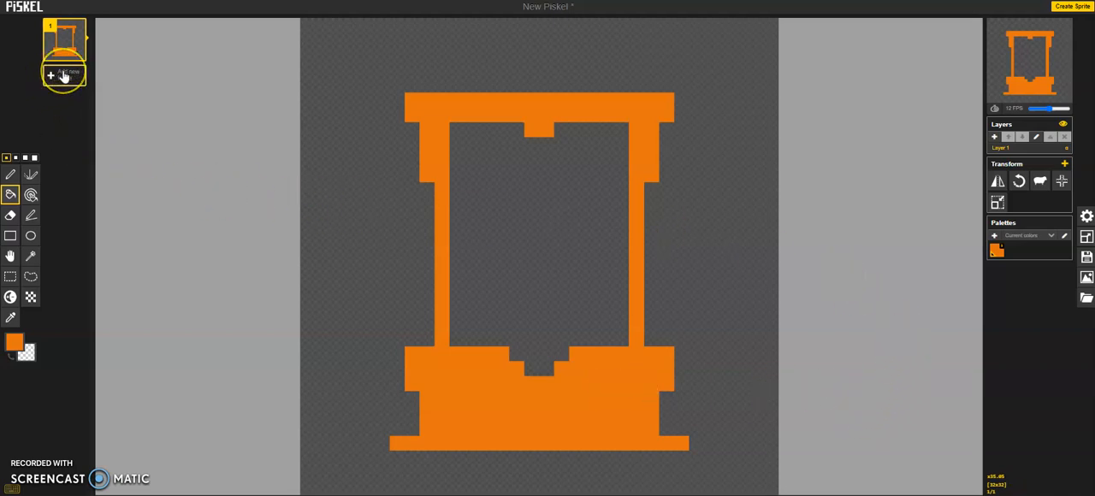
Add new empty animation frames, then return to frame 1 with the guillotine.
left_click(59, 71)
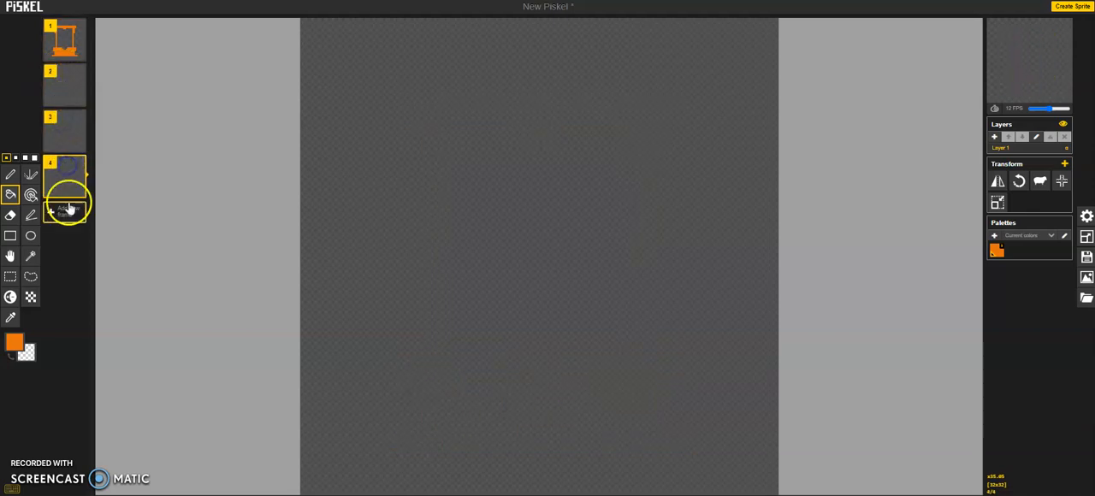
left_click(64, 305)
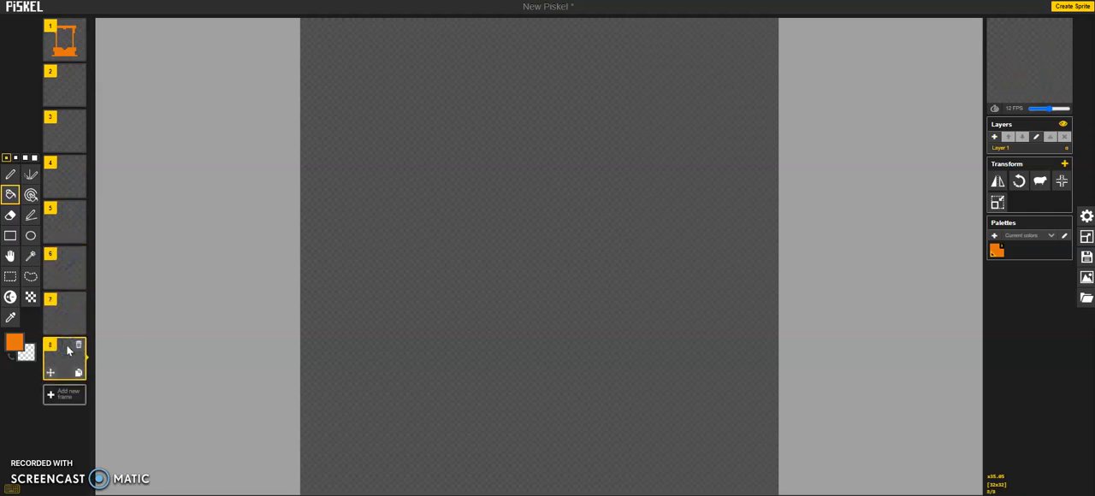
left_click(61, 41)
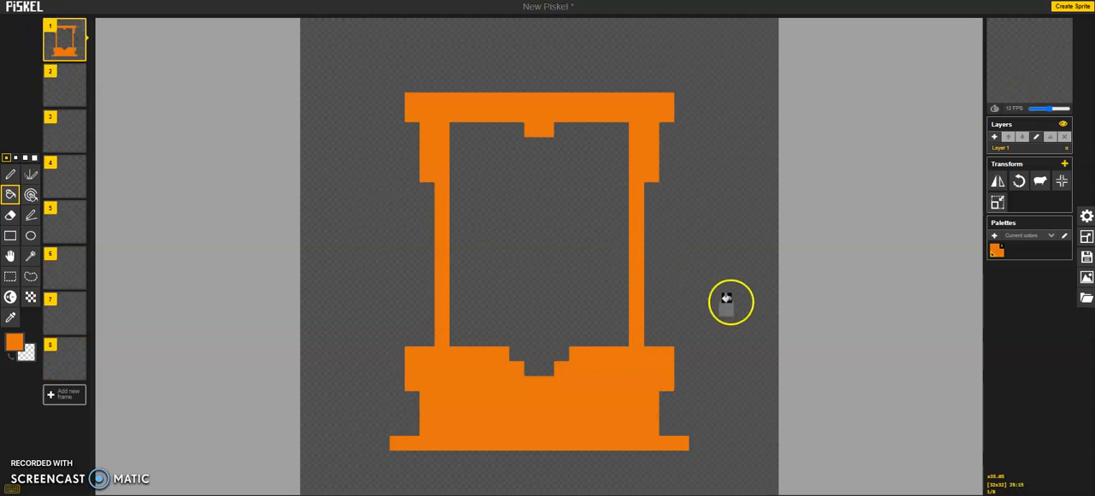
mouse_move(67, 53)
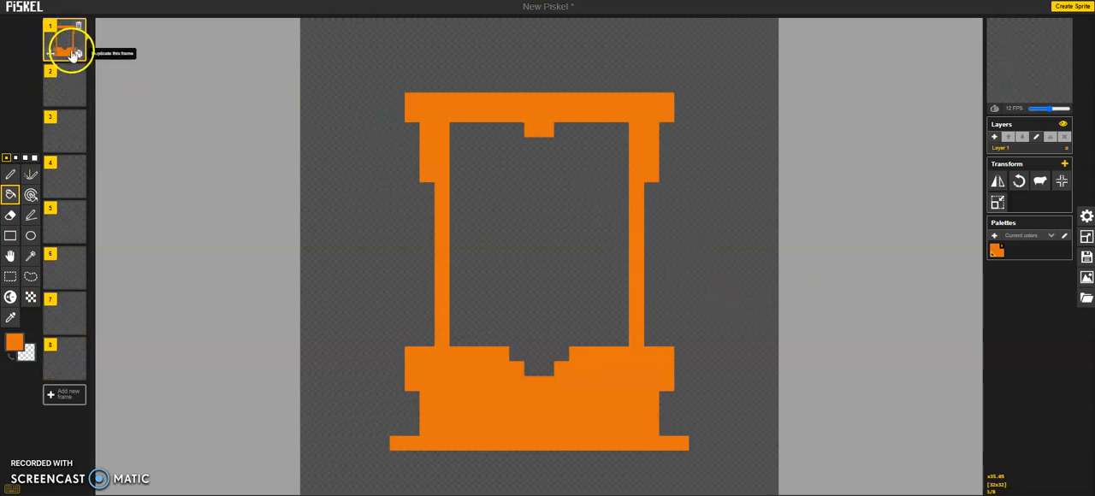
mouse_move(1041, 180)
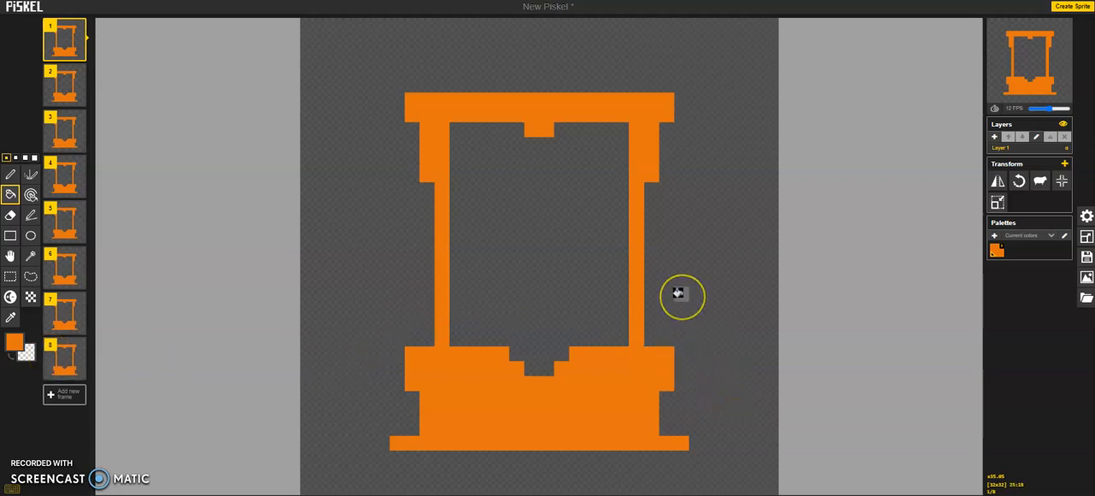
mouse_move(914, 167)
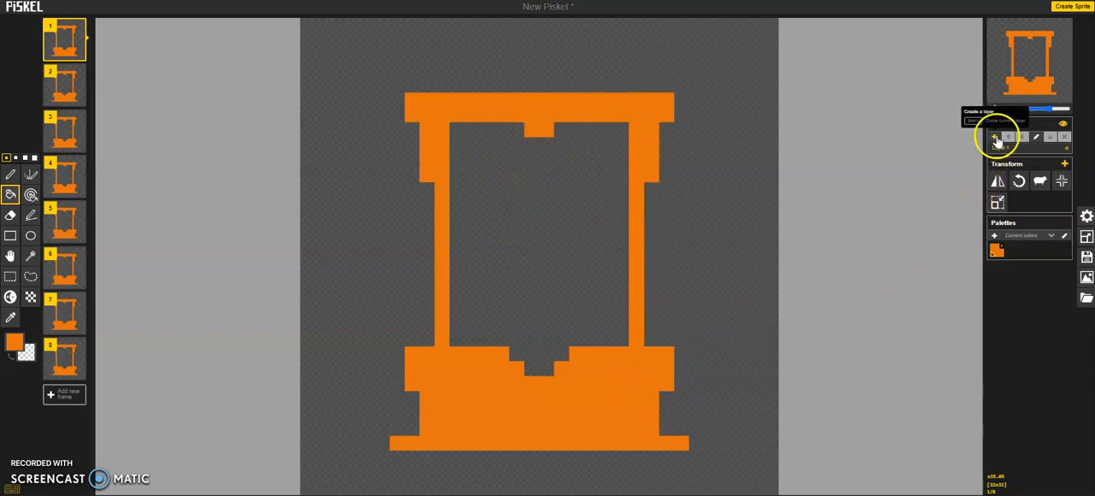
On a new layer, draw a grey blade and add lighter grey highlight pixels.
left_click(993, 138)
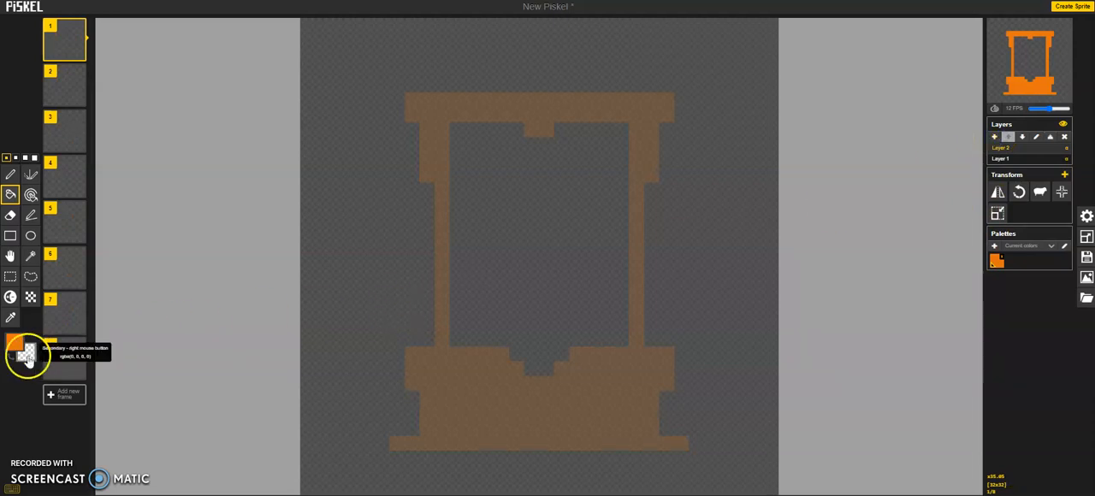
left_click(14, 359)
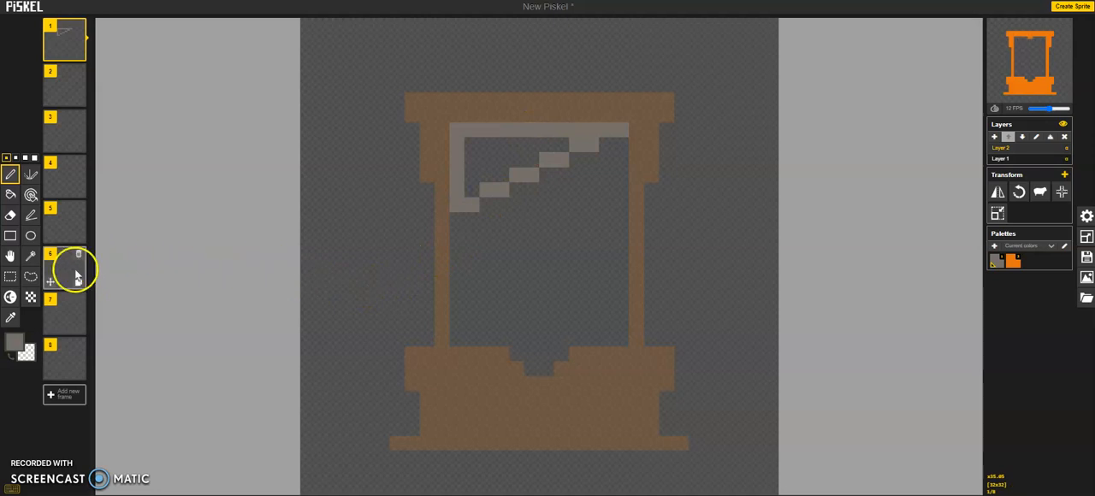
mouse_move(11, 256)
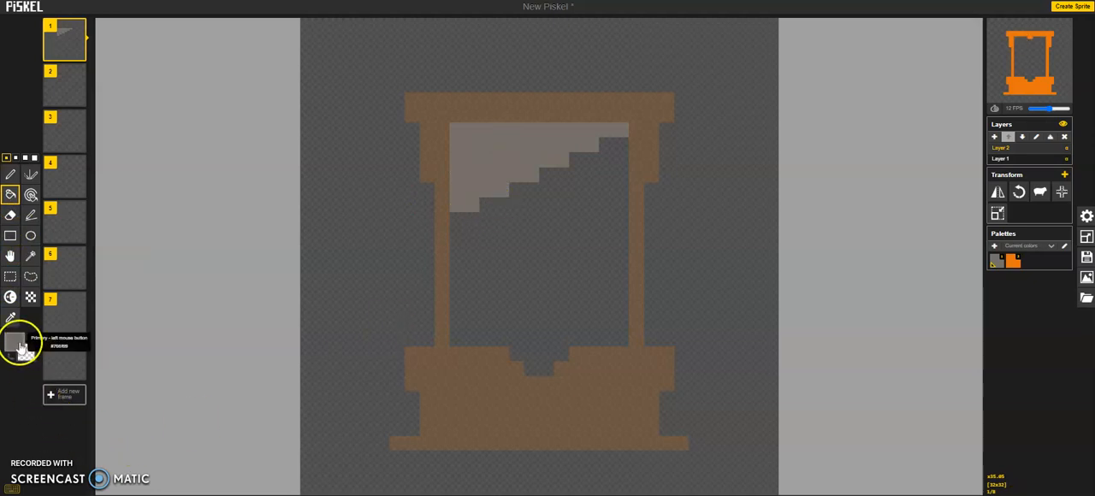
left_click(13, 351)
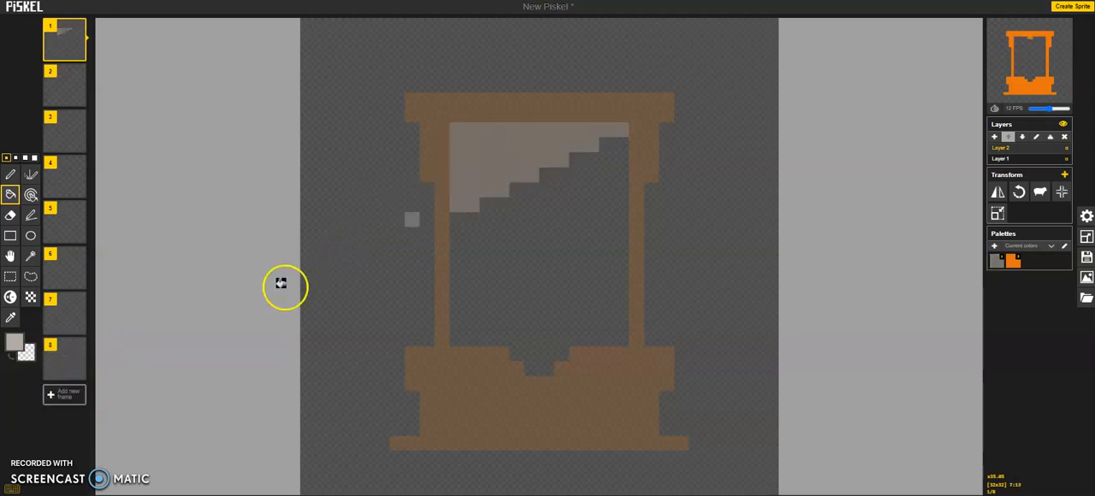
left_click(10, 173)
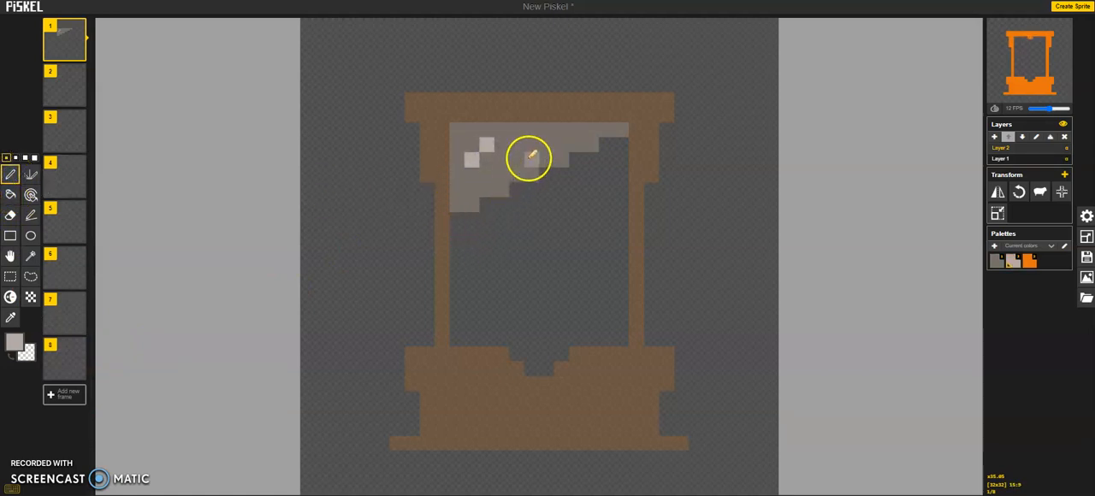
left_click(12, 344)
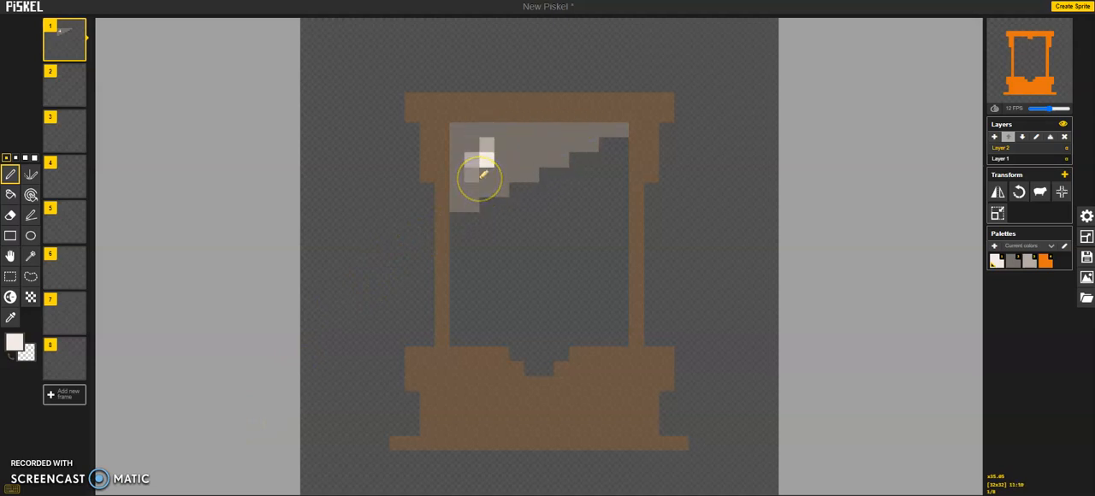
mouse_move(427, 441)
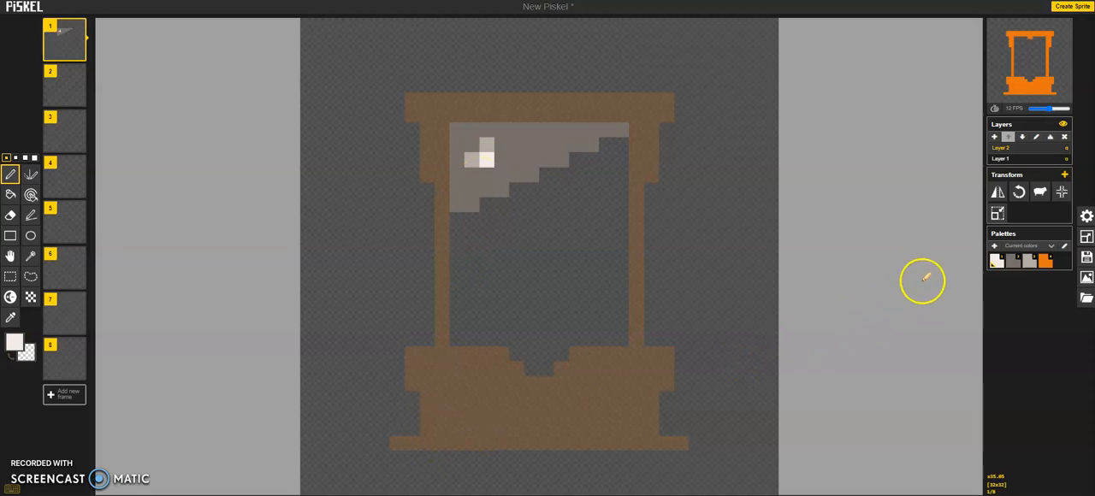
mouse_move(995, 138)
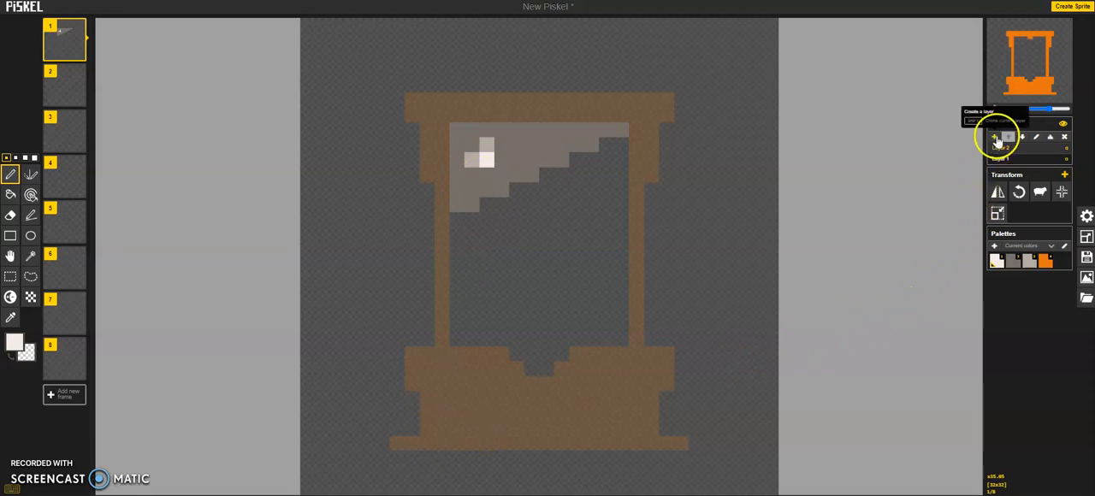
Add a third layer to hold the brown-haired head.
left_click(993, 137)
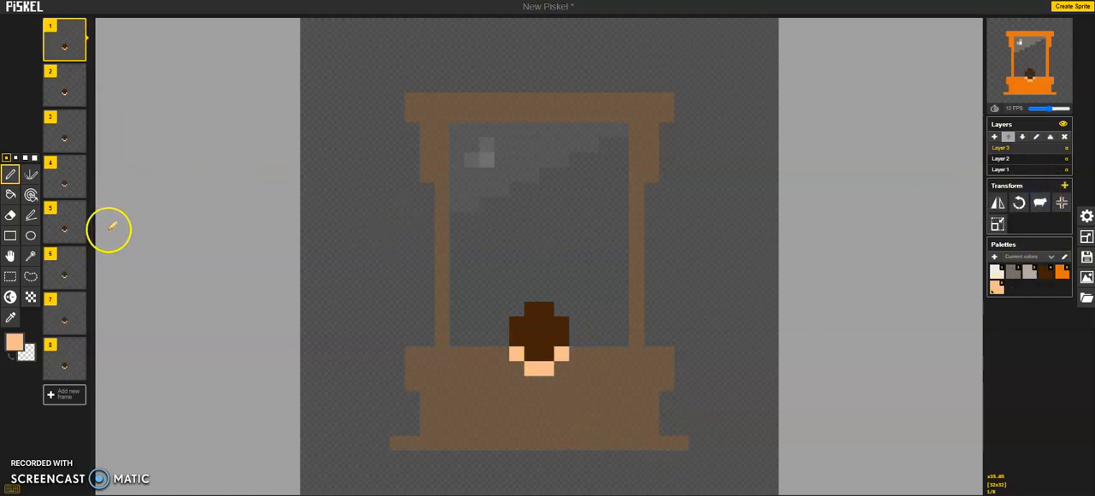
mouse_move(724, 221)
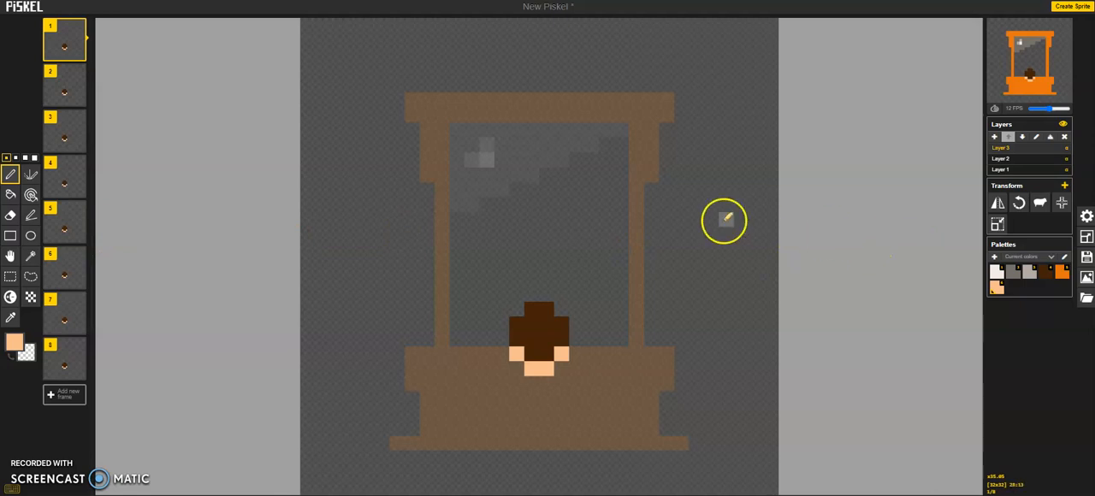
mouse_move(1036, 155)
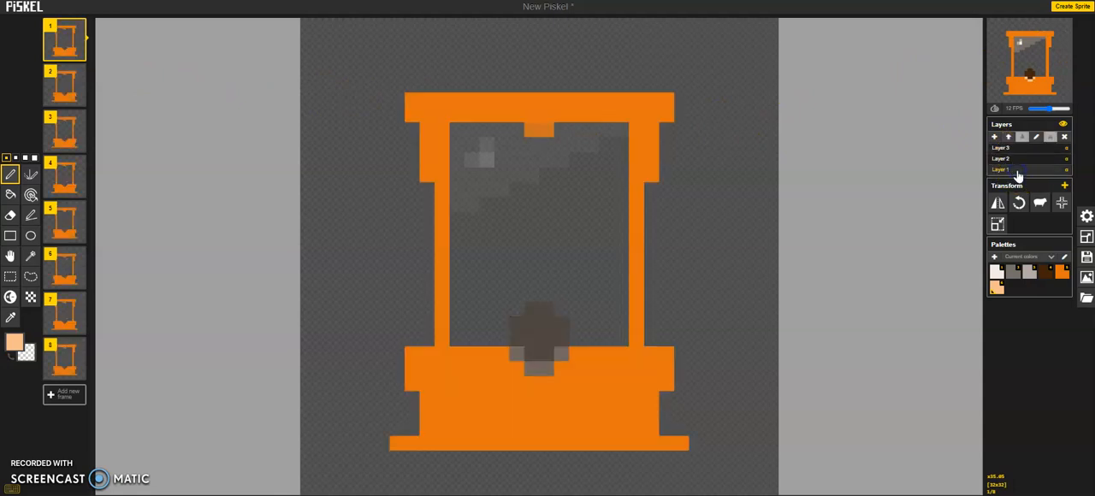
On the blade layer, move the blade progressively lower in frames 2 through 7.
left_click(1014, 169)
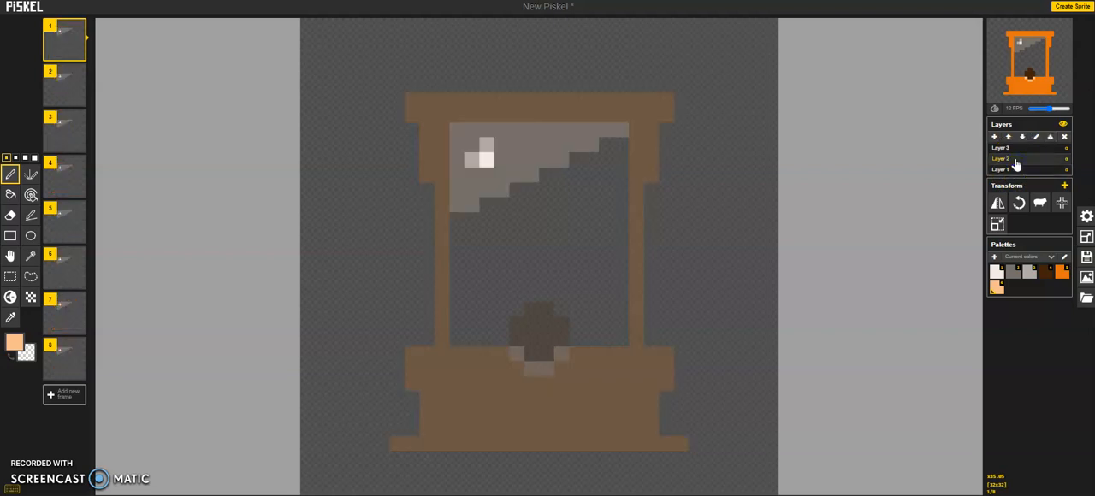
mouse_move(53, 46)
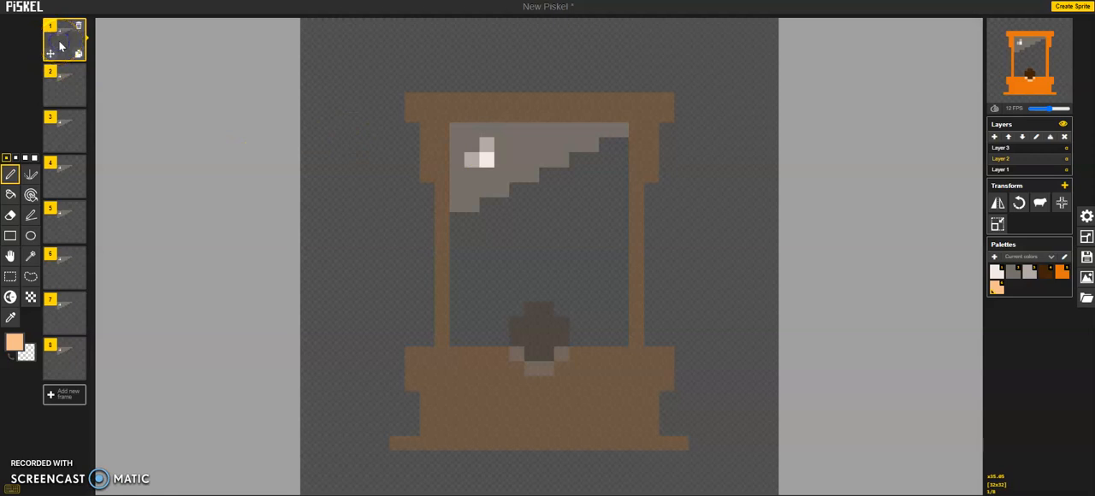
left_click(62, 85)
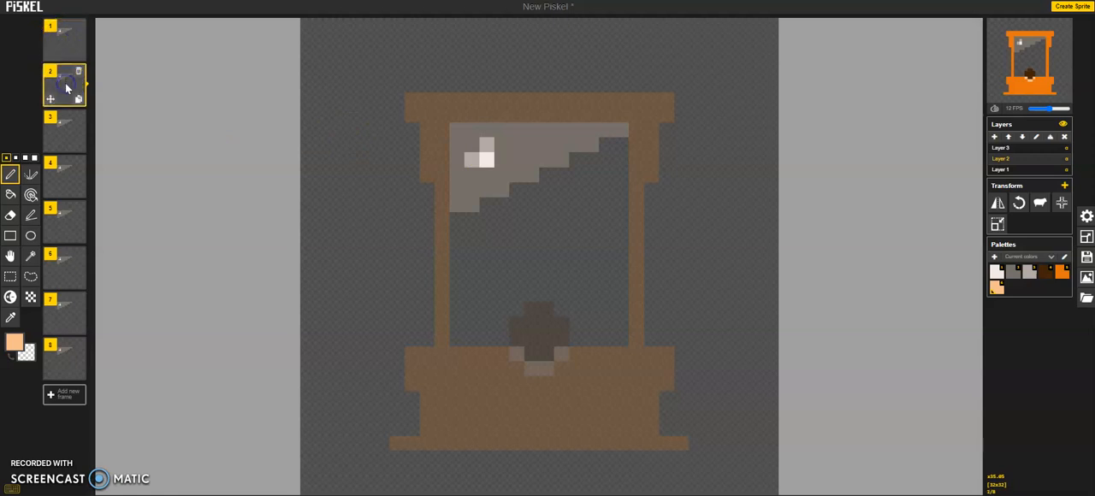
mouse_move(52, 282)
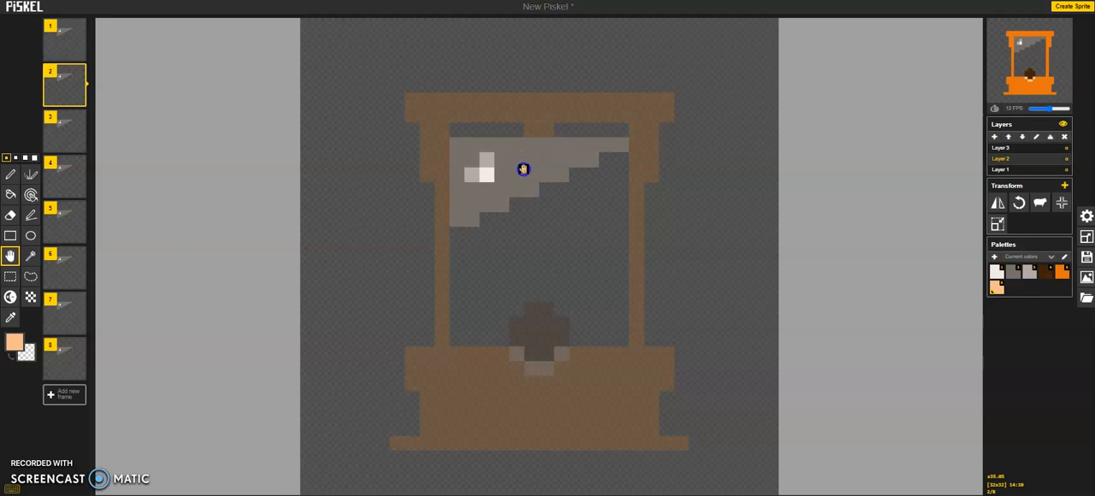
mouse_move(521, 177)
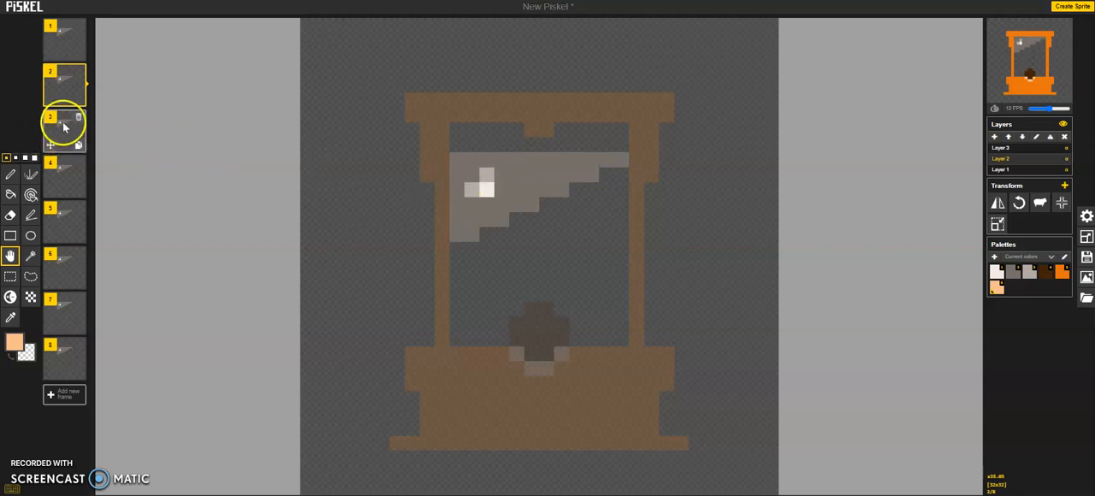
left_click(63, 129)
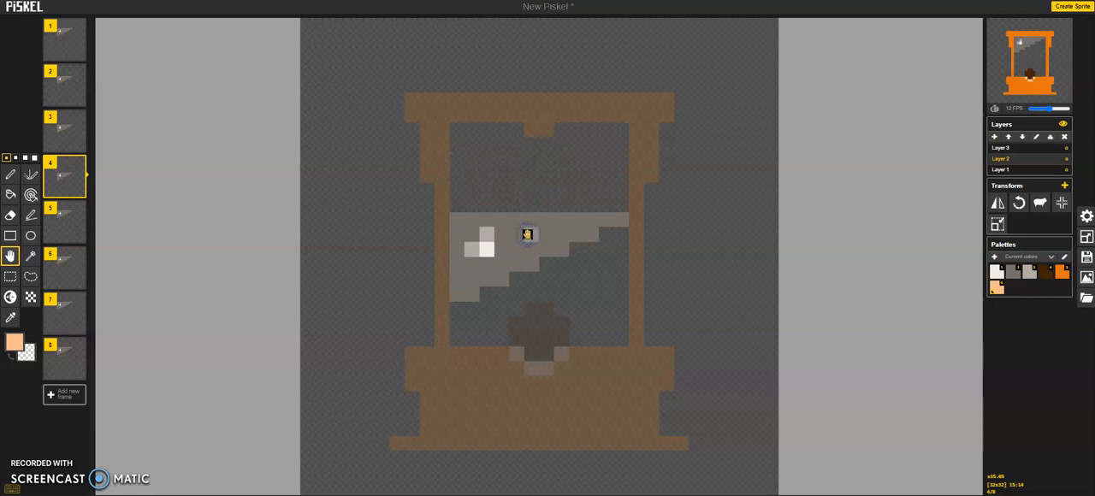
left_click(65, 221)
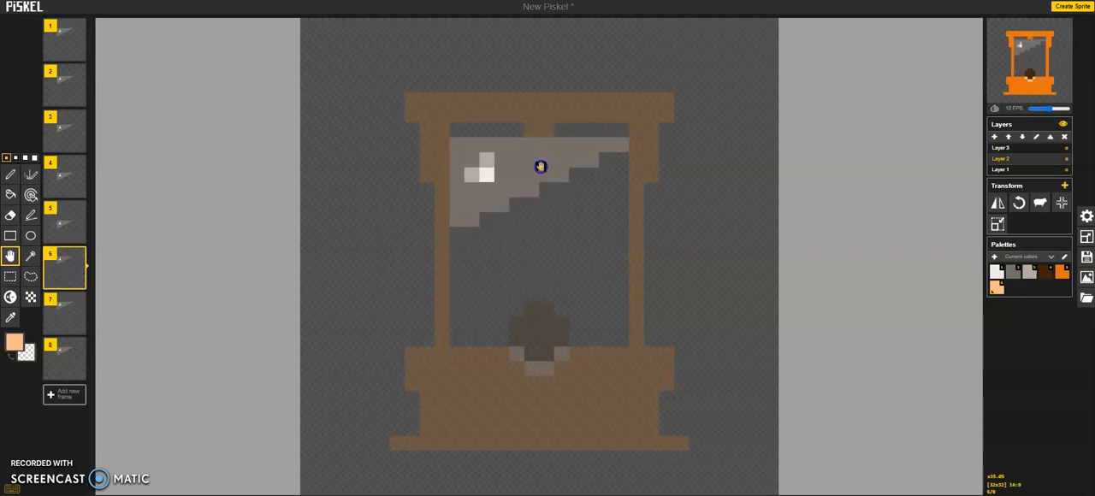
left_click_drag(540, 166, 537, 256)
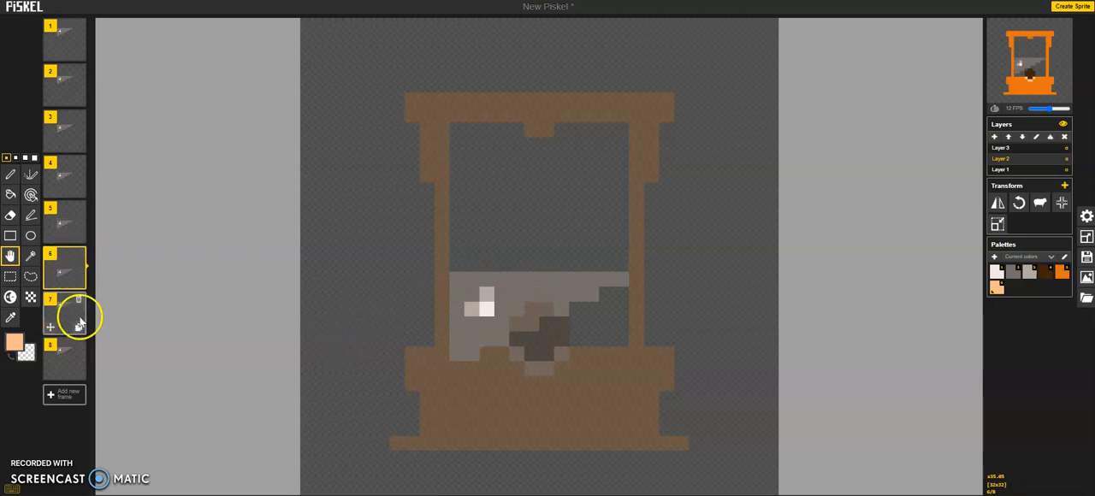
left_click(64, 321)
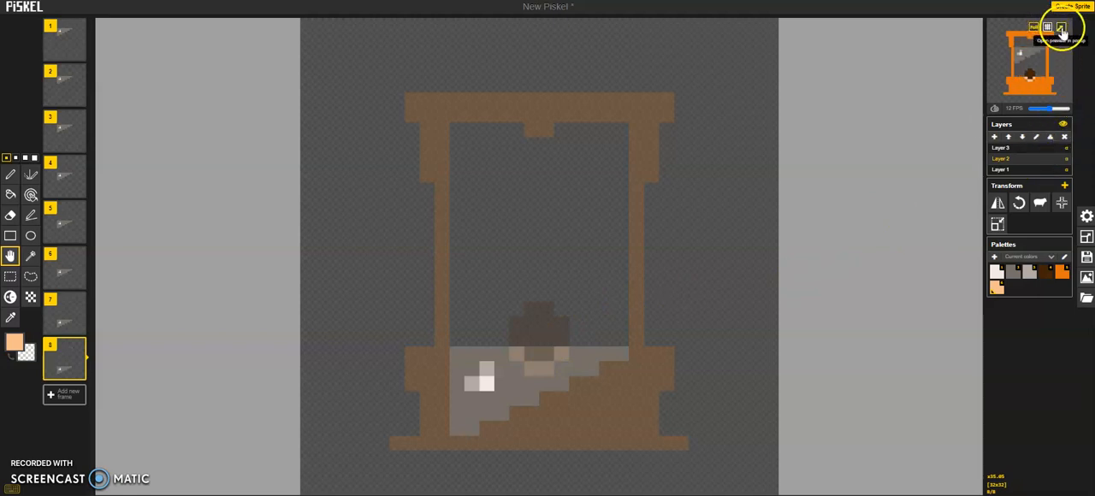
left_click(1062, 22)
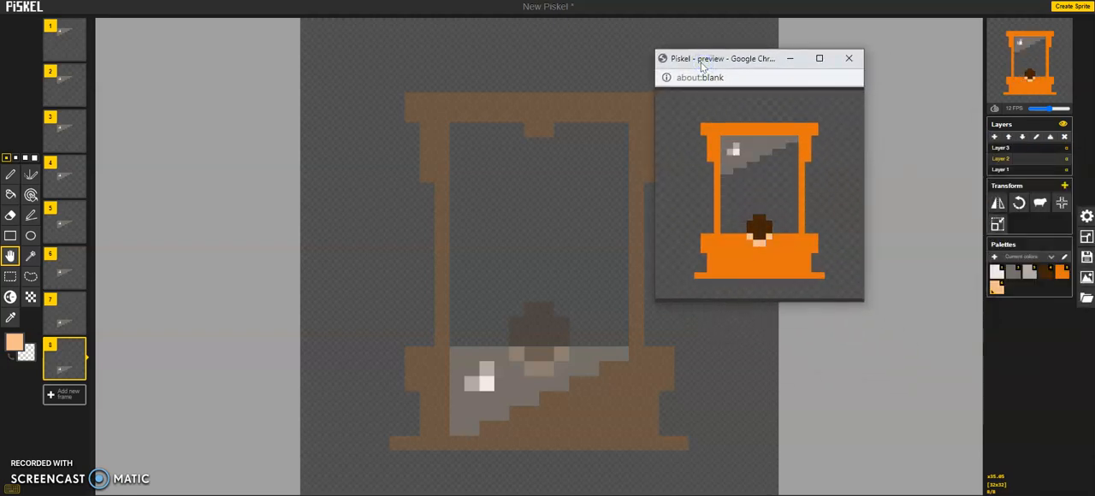
mouse_move(745, 292)
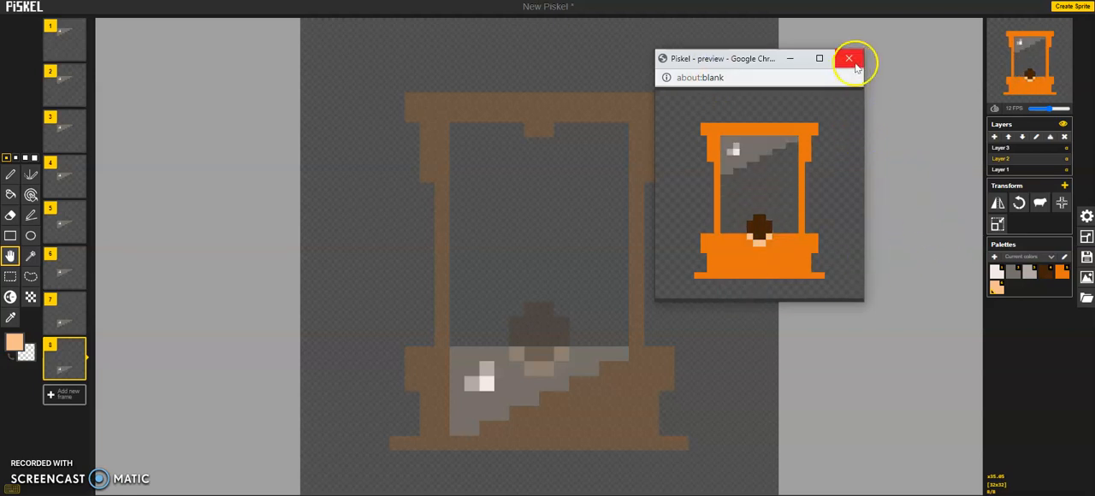
left_click(849, 58)
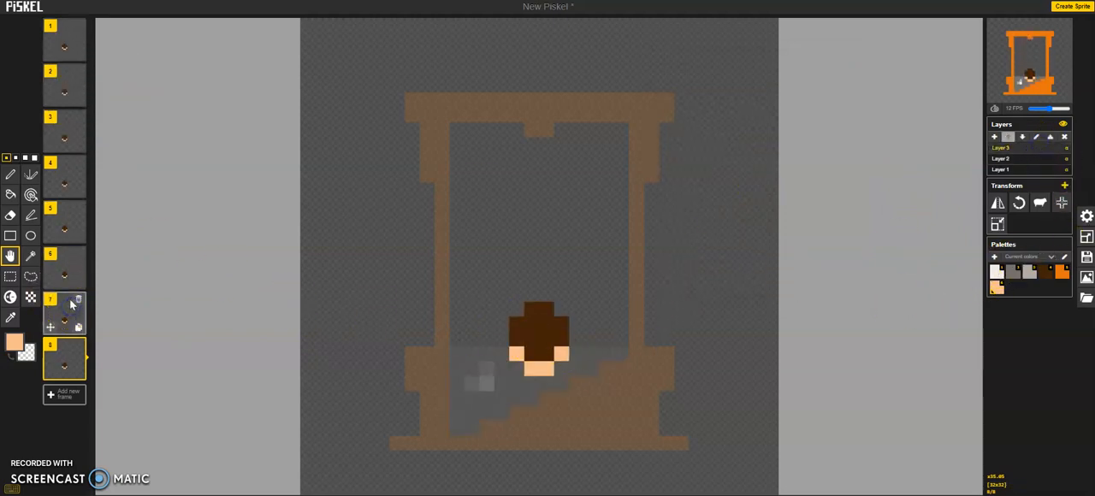
Move the head lower in frames 6 and 7, then delete the extra last frame.
left_click(64, 221)
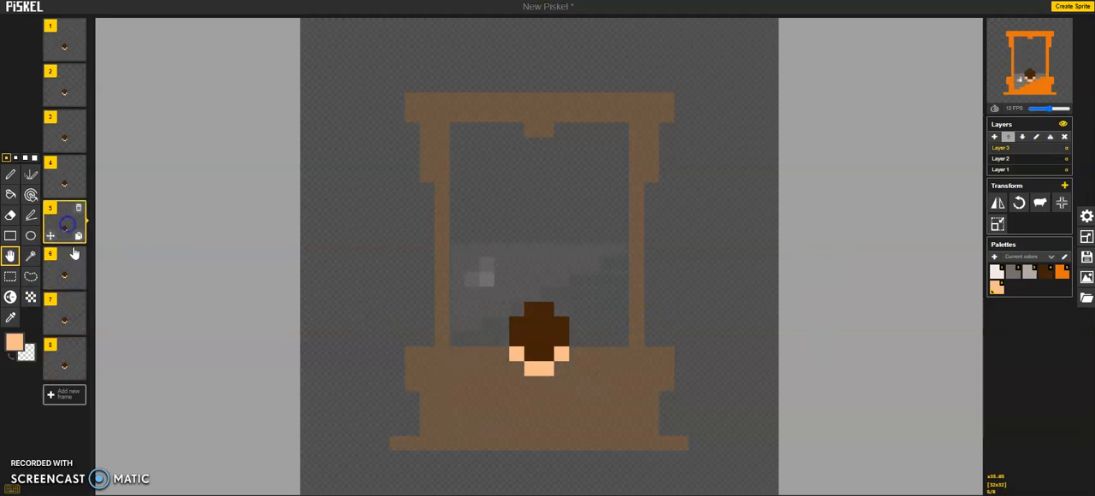
left_click(64, 266)
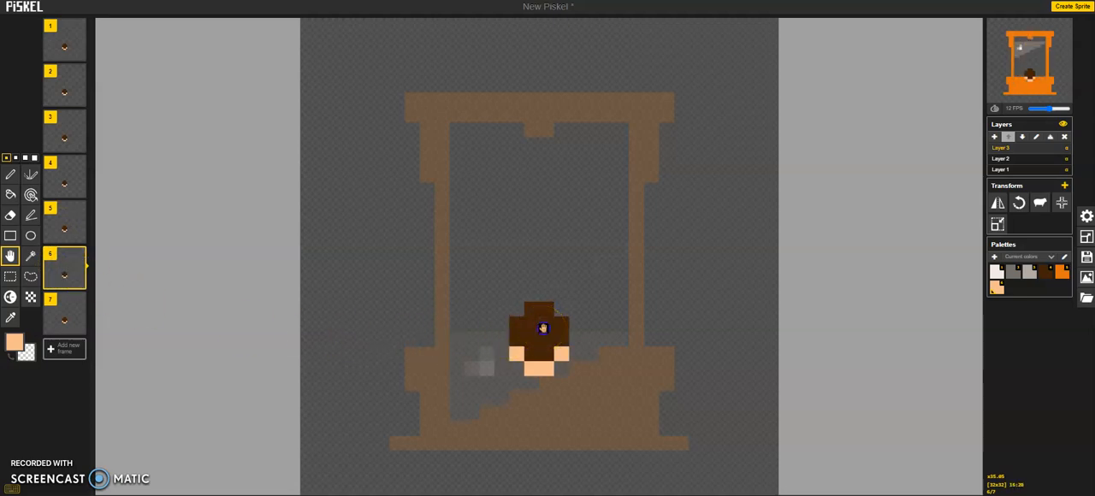
left_click_drag(540, 329, 541, 345)
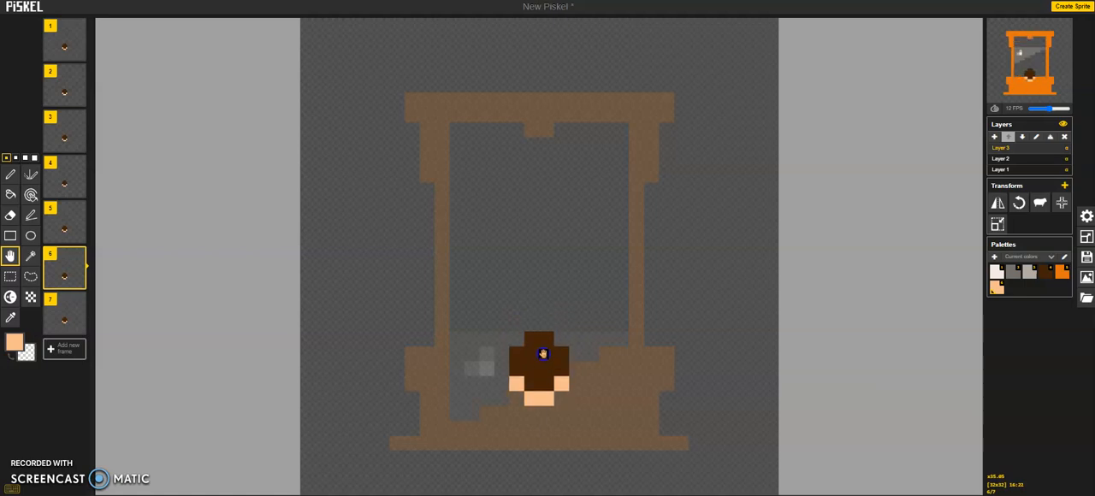
left_click(64, 315)
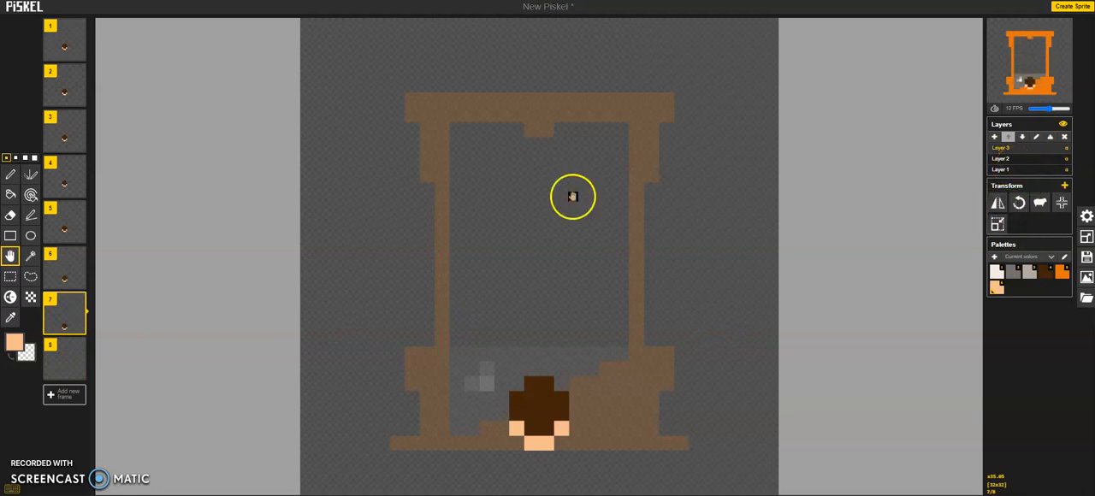
mouse_move(78, 354)
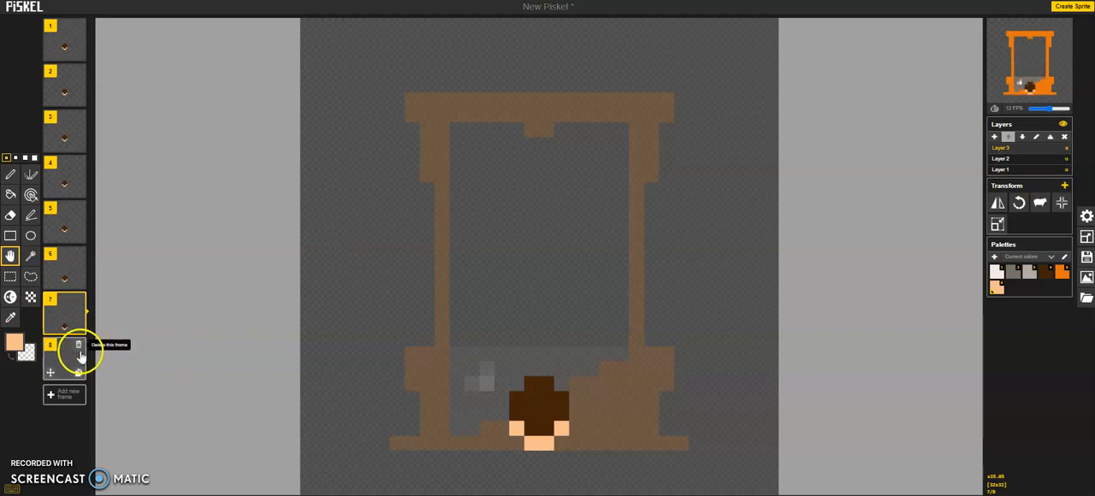
left_click(78, 345)
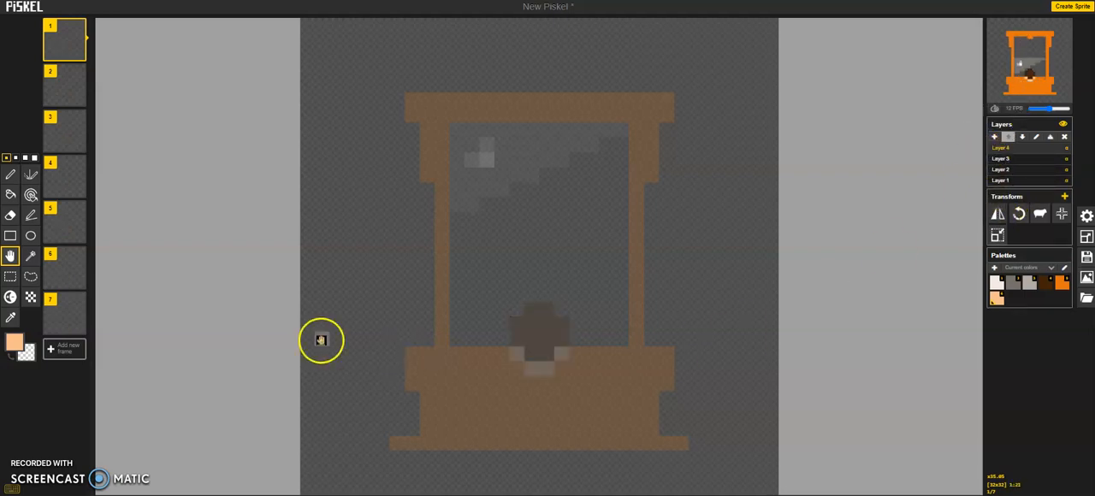
mouse_move(187, 304)
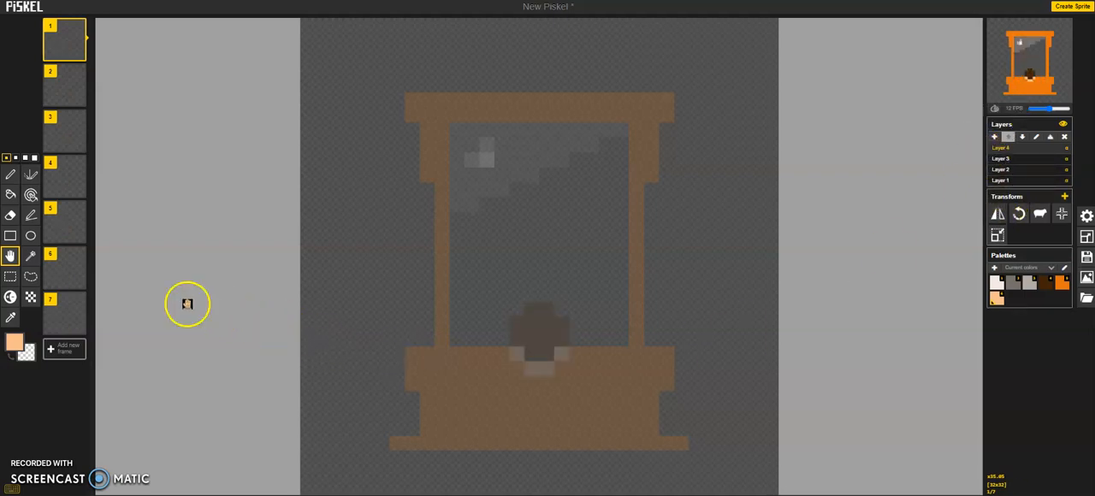
mouse_move(10, 257)
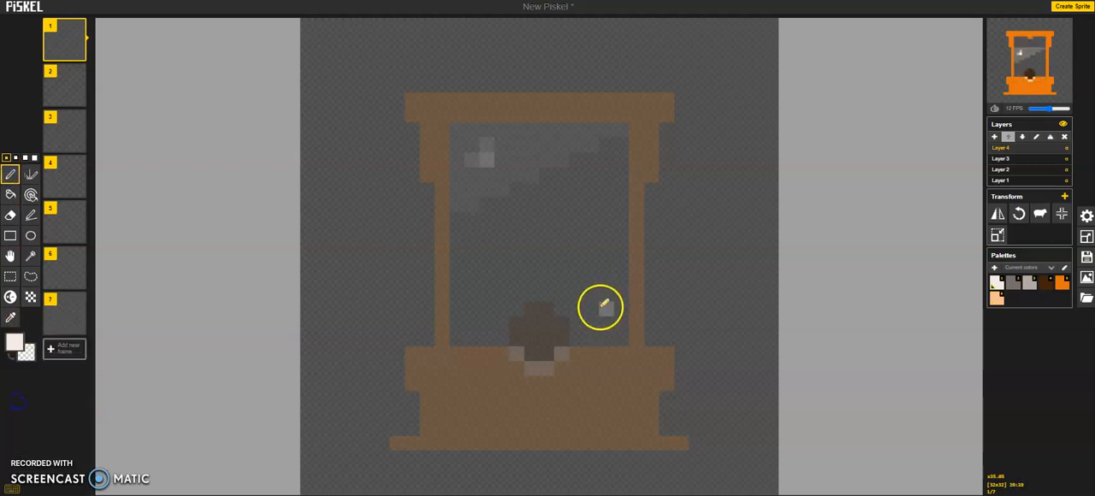
mouse_move(620, 295)
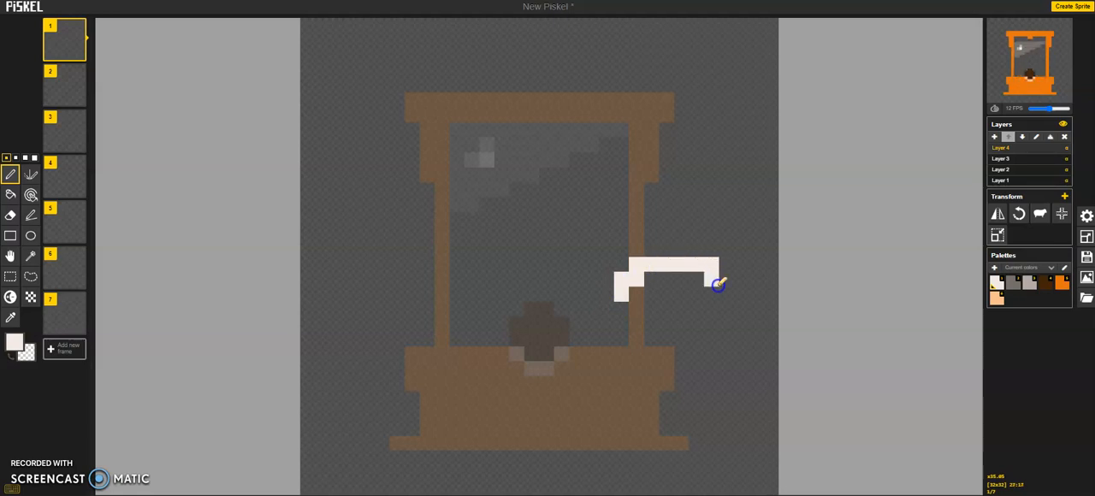
Draw and fill a white speech bubble beside the head, then letter N and O.
left_click_drag(719, 282, 638, 332)
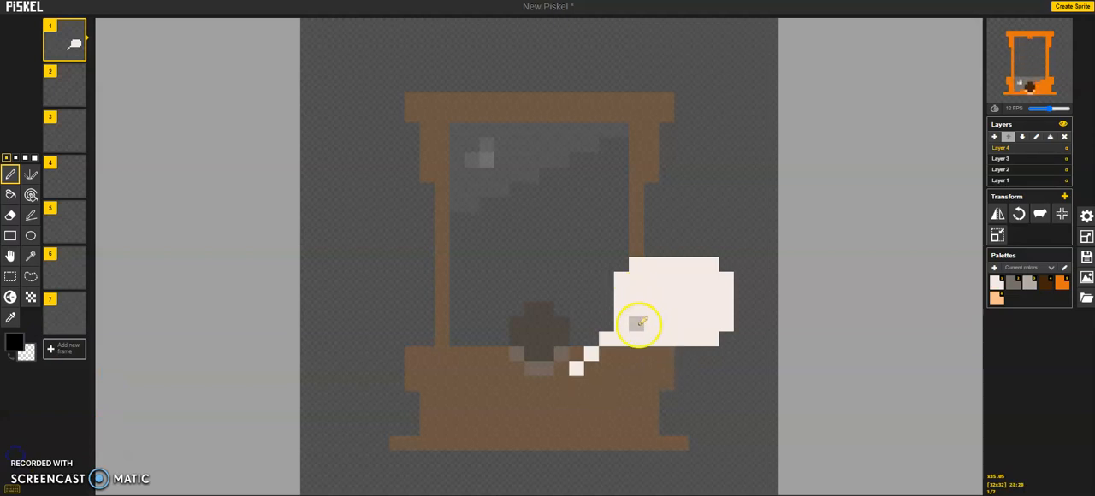
left_click_drag(637, 296, 638, 342)
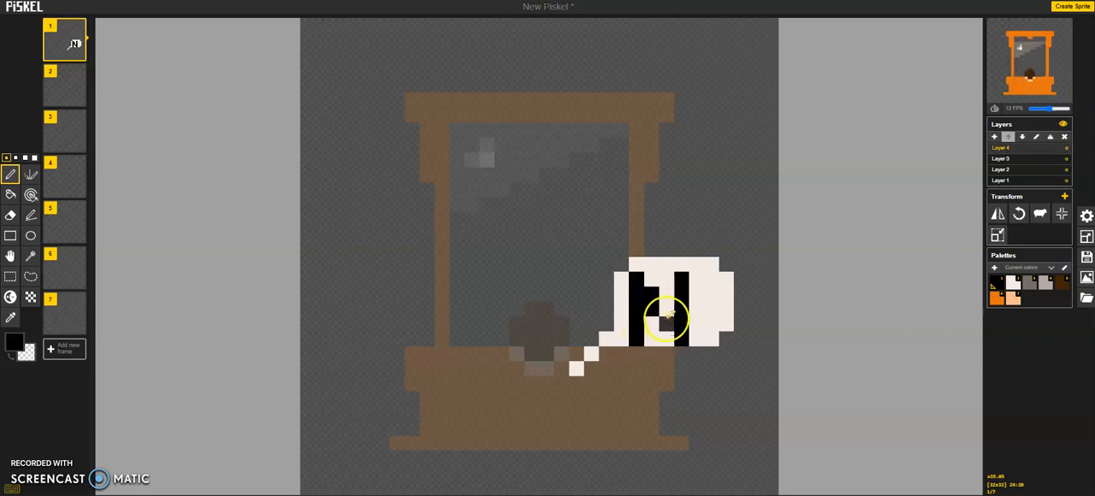
left_click_drag(664, 321, 676, 355)
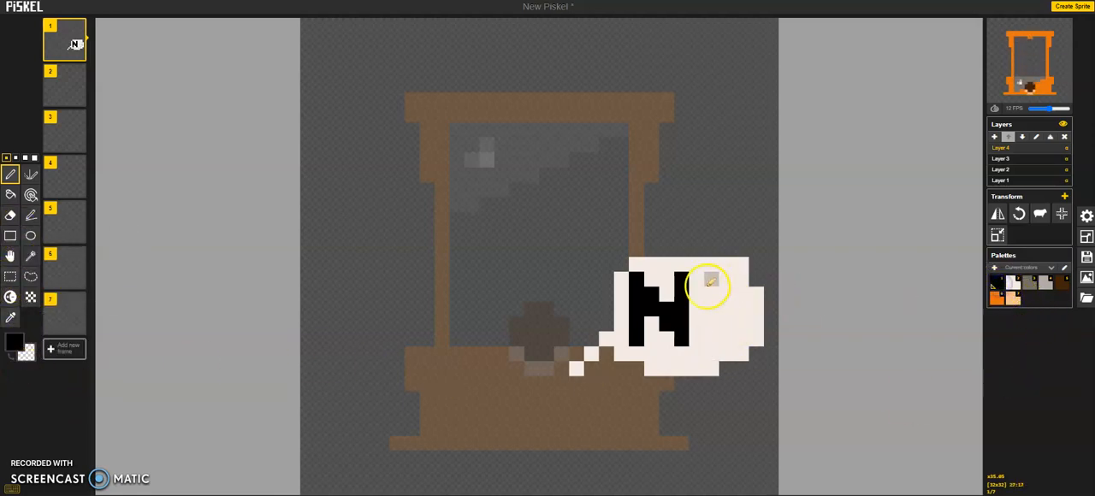
left_click(706, 295)
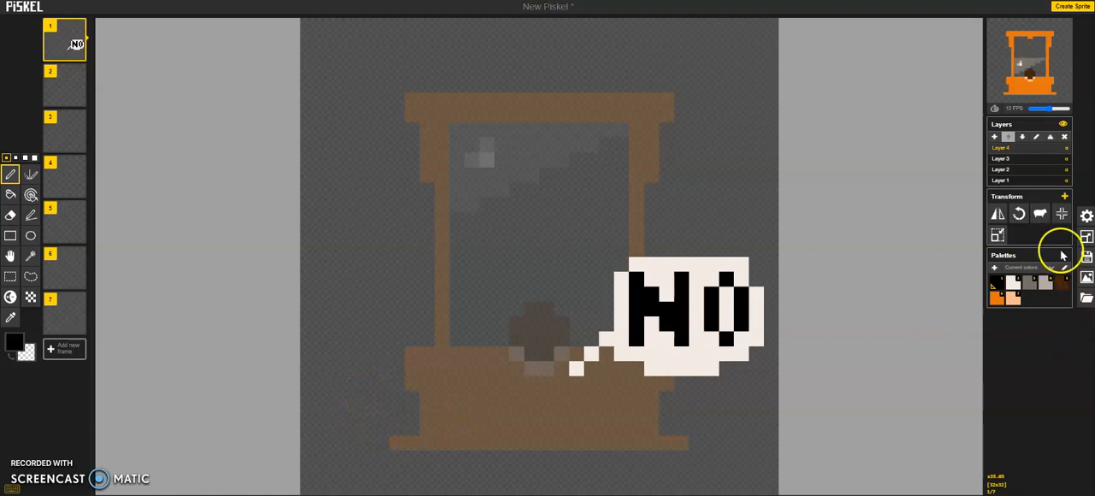
mouse_move(1042, 219)
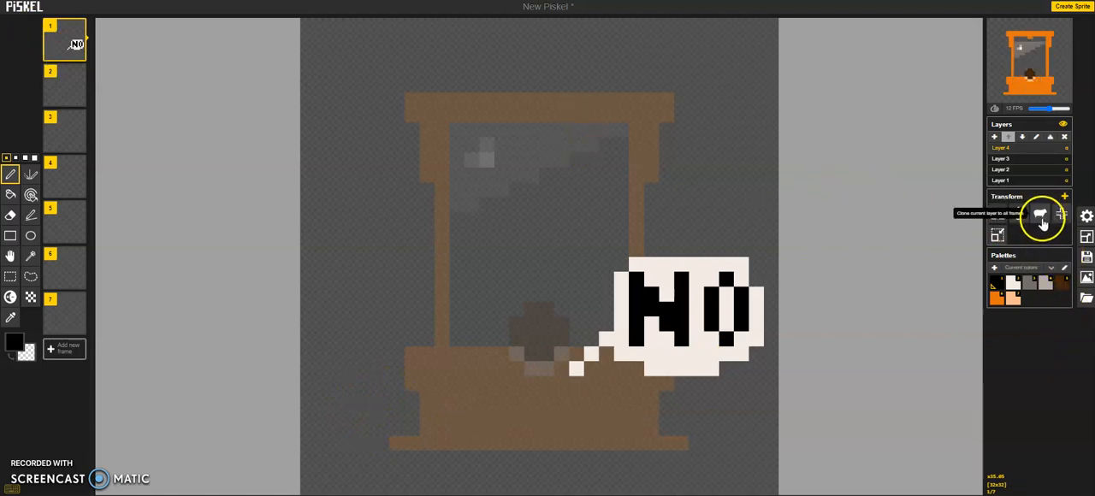
Clone the bubble layer to all frames, then step through frames checking frame 6.
left_click(1065, 216)
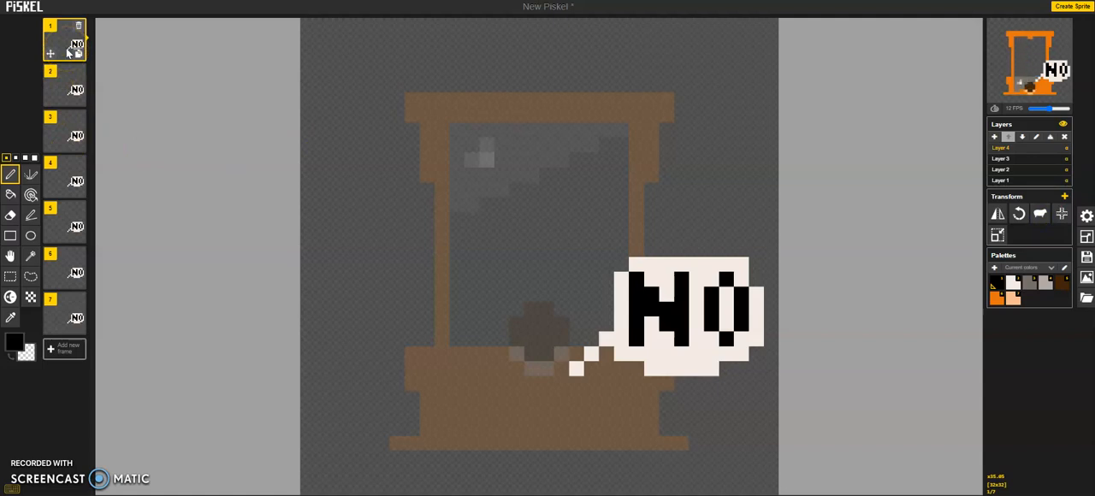
left_click(64, 138)
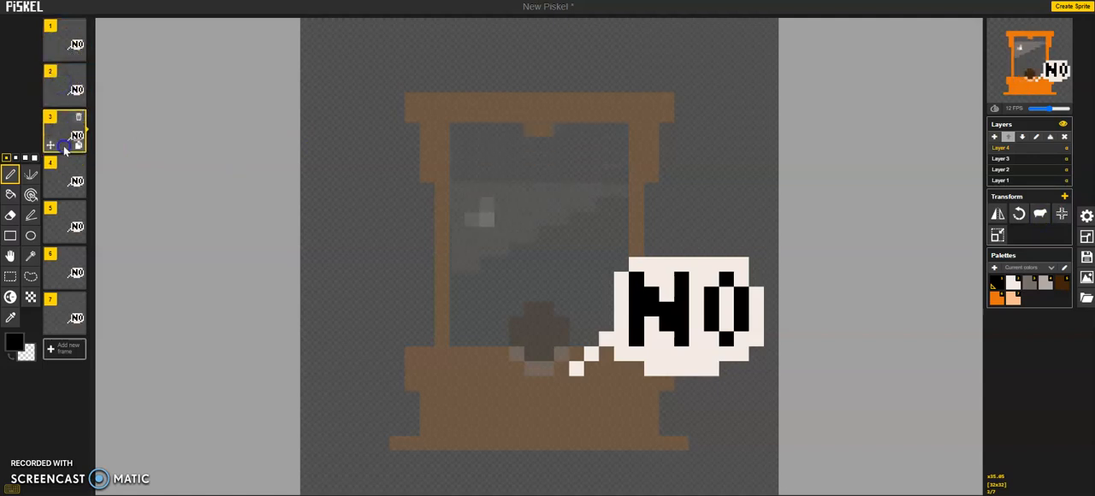
left_click(65, 227)
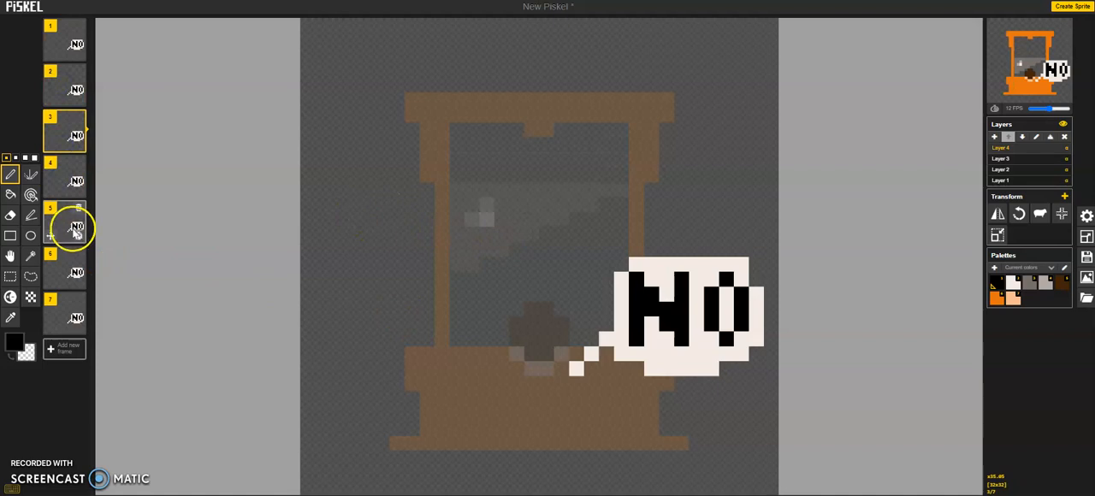
left_click(66, 225)
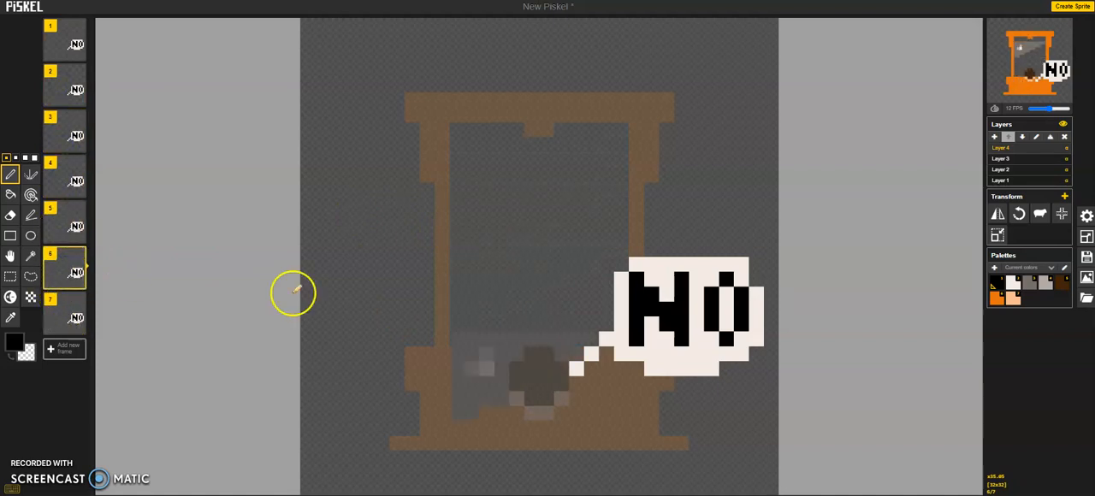
mouse_move(30, 276)
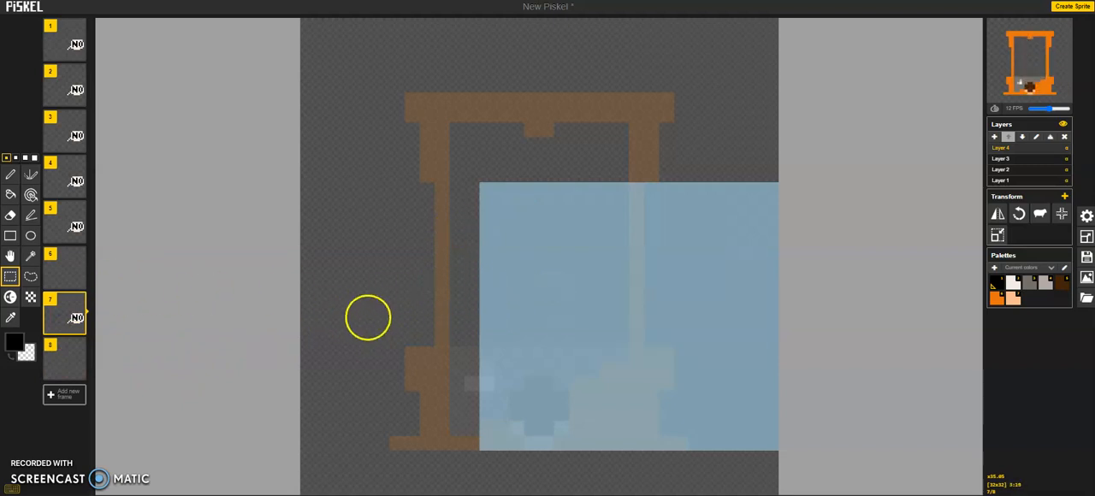
left_click(64, 269)
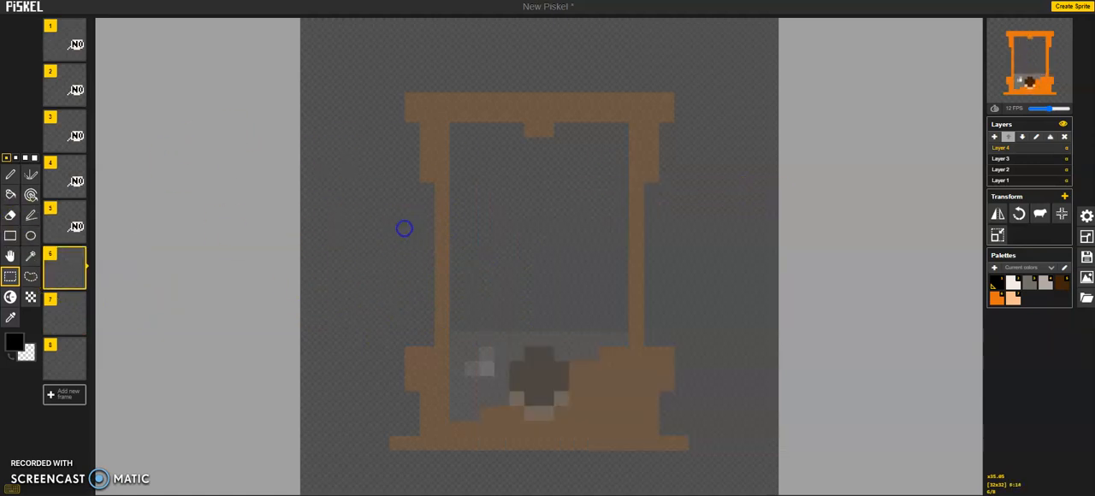
left_click(1066, 137)
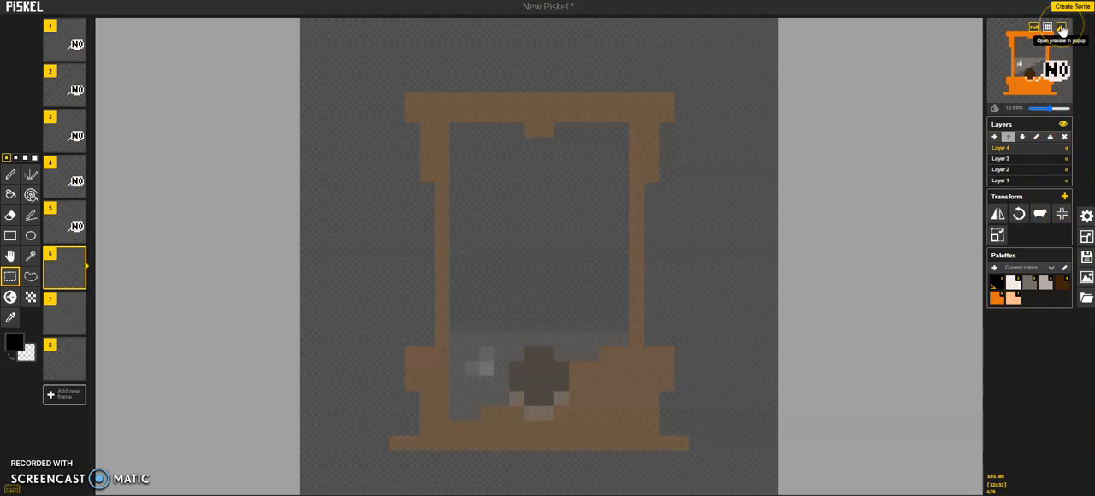
left_click(1075, 28)
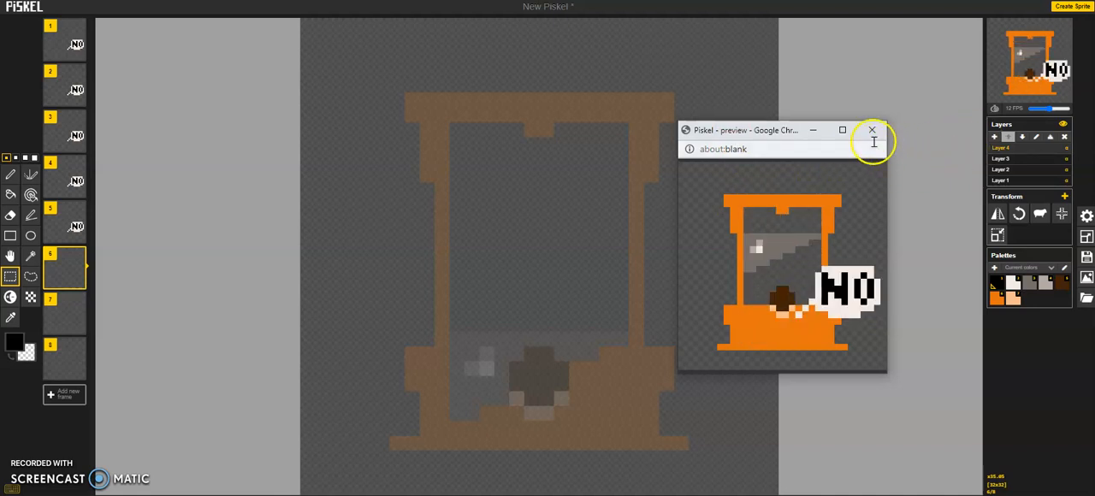
left_click(871, 130)
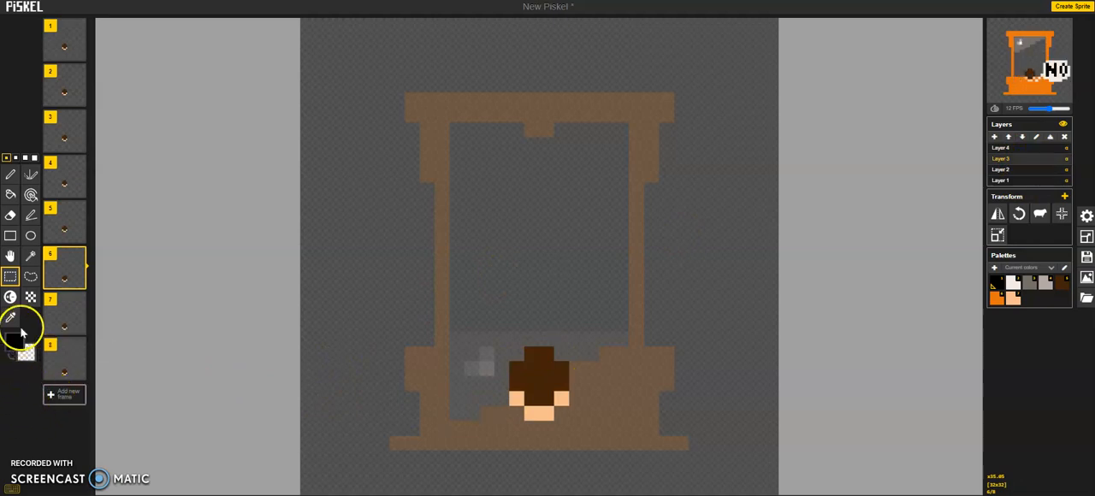
Choose red and draw blood splatter pixels around the head in frame 6.
left_click(26, 351)
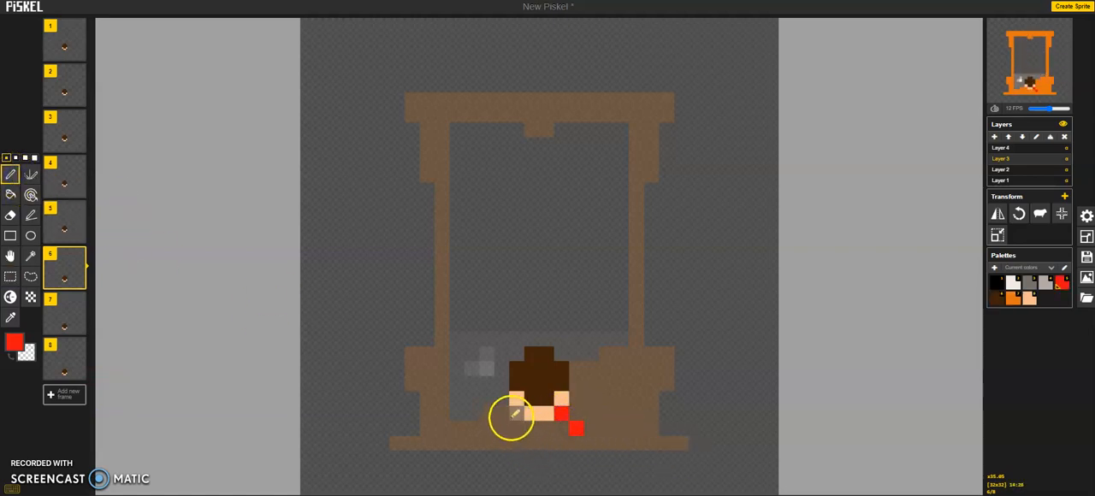
left_click_drag(514, 415, 500, 441)
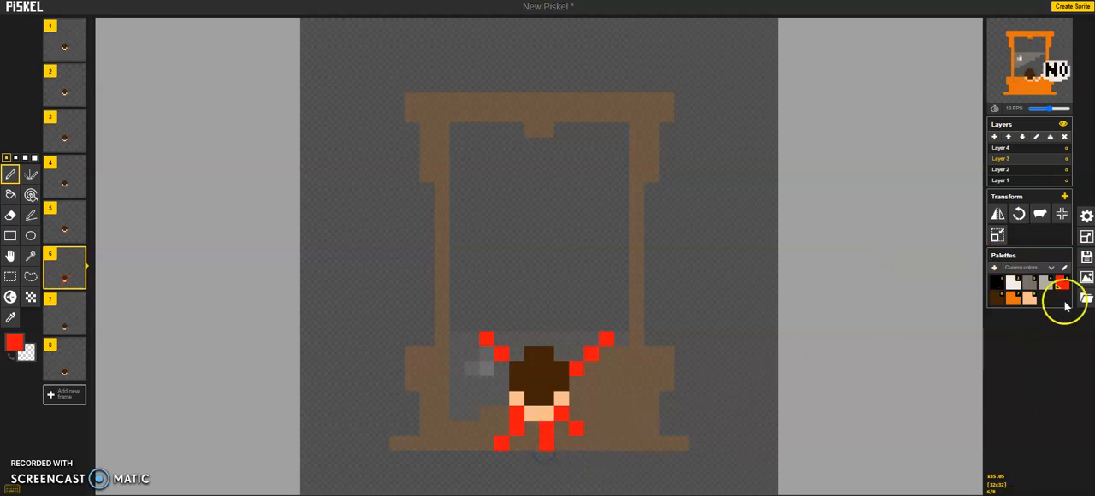
mouse_move(1024, 174)
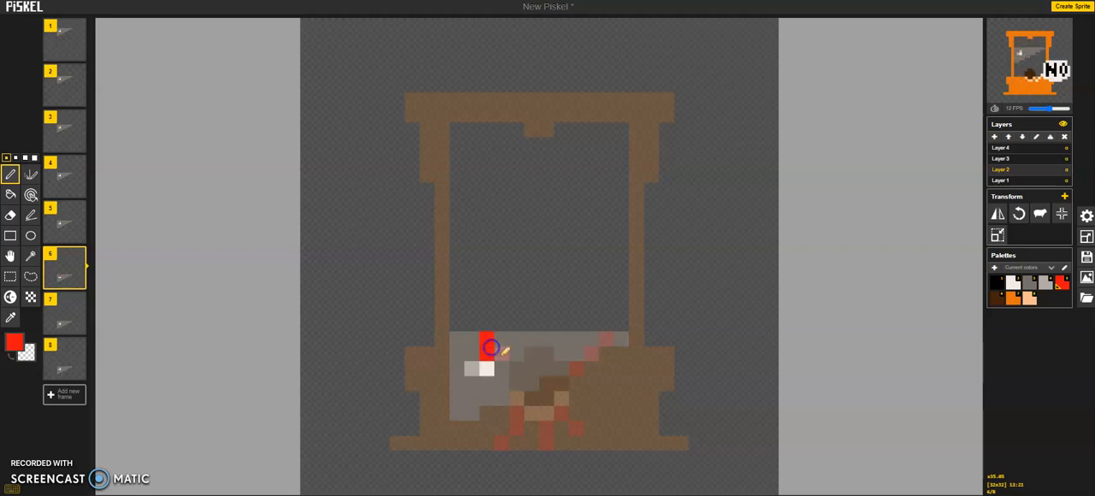
Paint red blood down the blade and pooling below it in frame 6.
left_click_drag(490, 347, 501, 445)
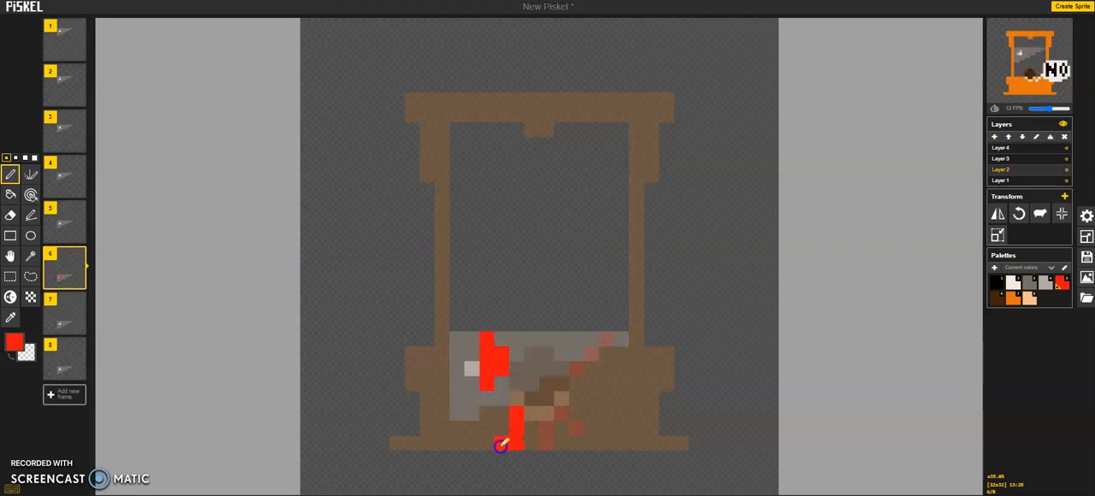
left_click_drag(500, 445, 556, 449)
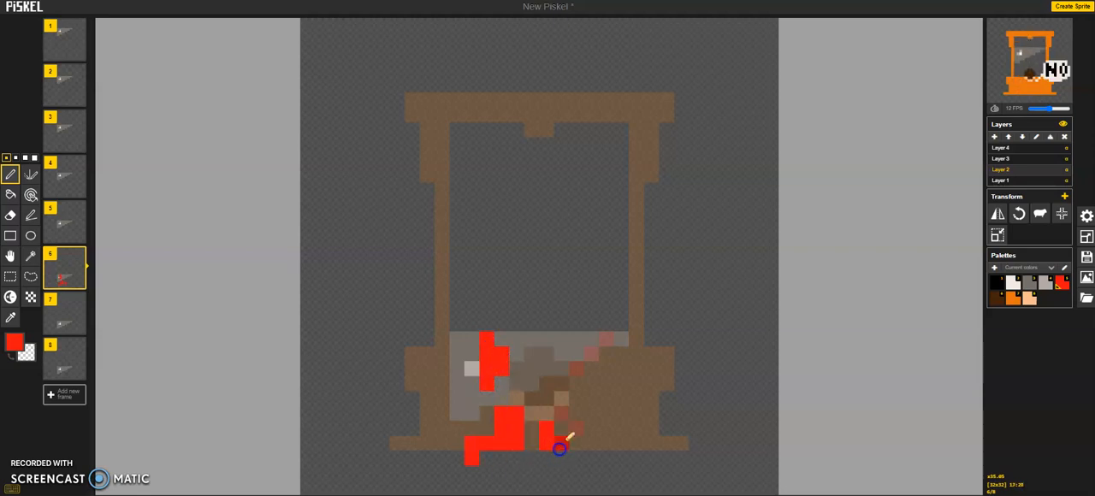
left_click_drag(561, 449, 573, 335)
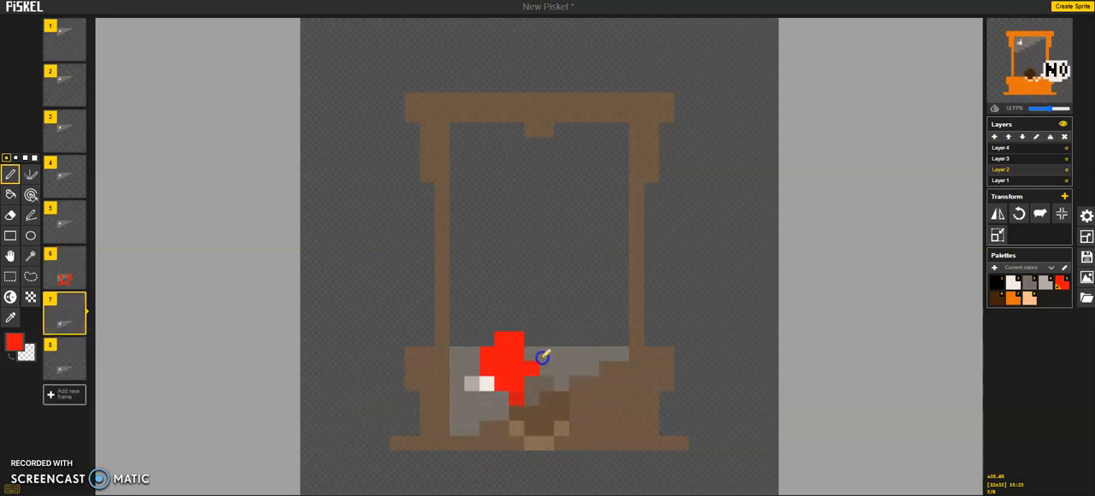
Streak blood over the blade toward the base in frame 7 and splatter frame 8.
left_click_drag(544, 357, 608, 453)
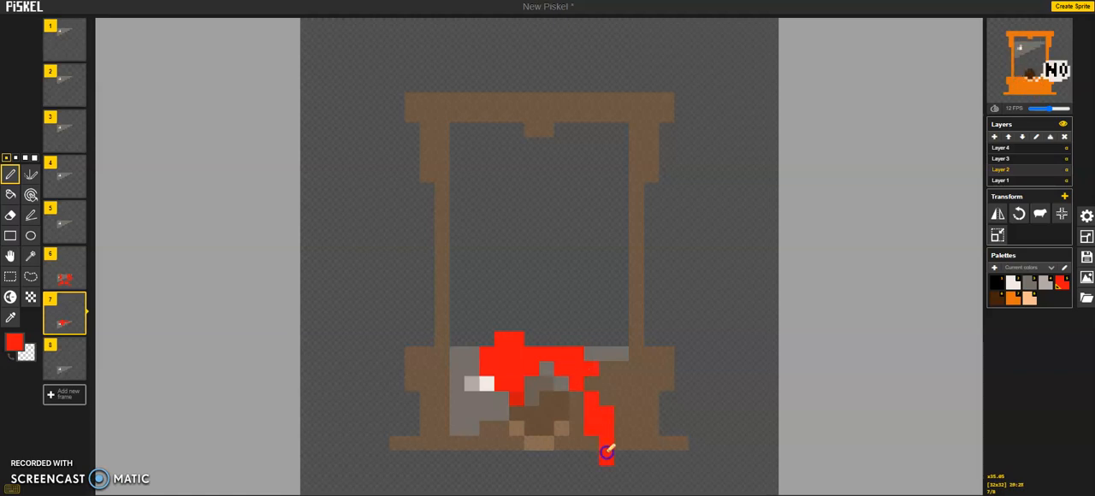
left_click_drag(608, 451, 438, 445)
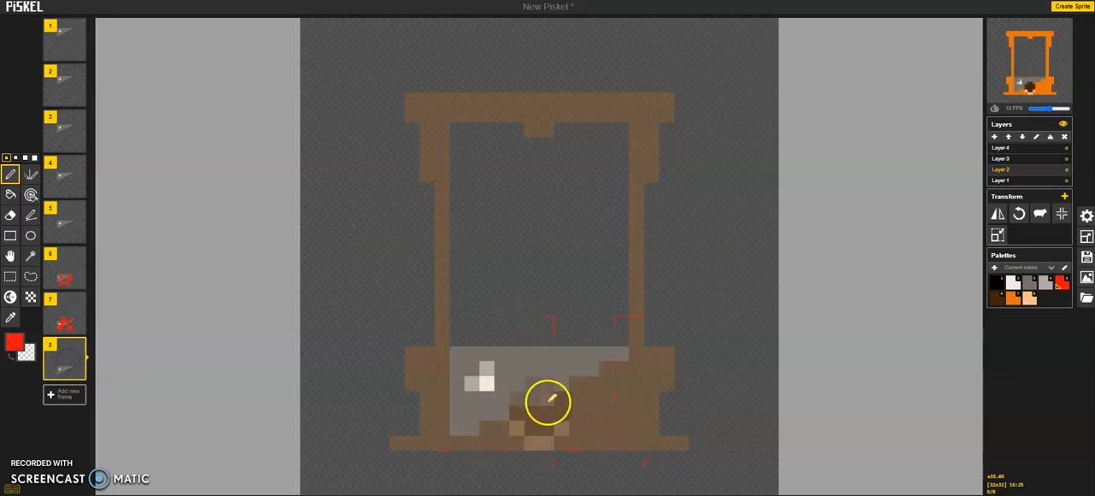
left_click_drag(547, 402, 599, 381)
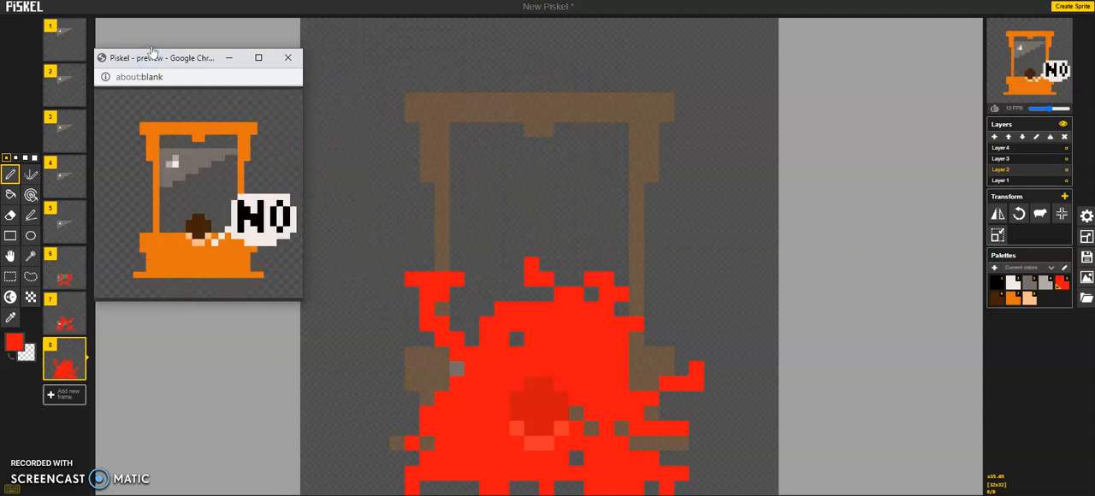
mouse_move(235, 69)
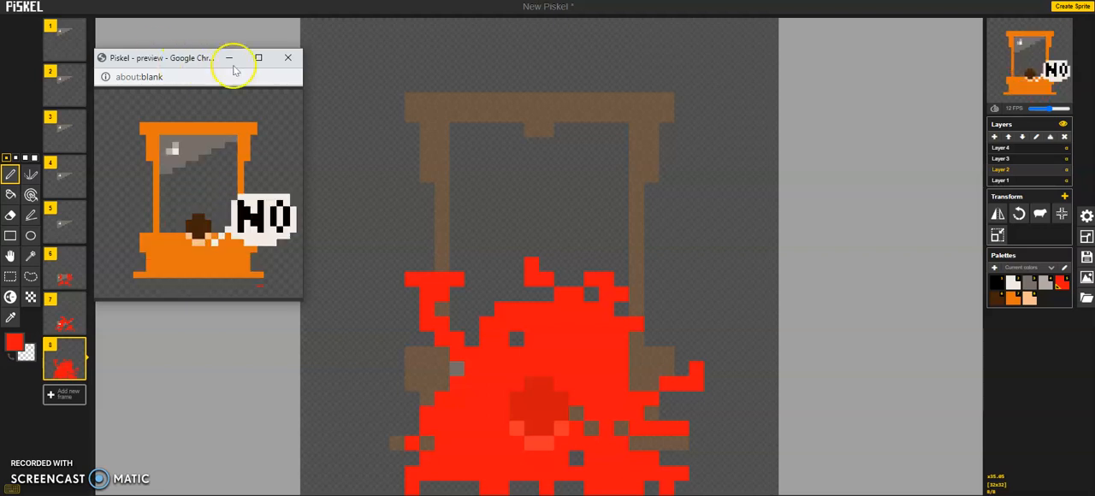